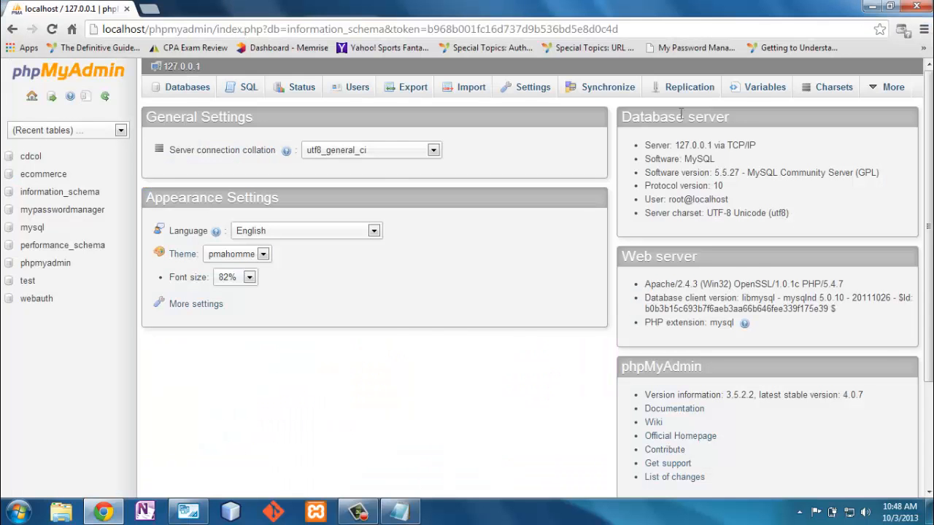
# Hover usersAddress's city and state relationship lines, then view phpMyAdmin's home page in Chrome
pyautogui.click(186, 510)
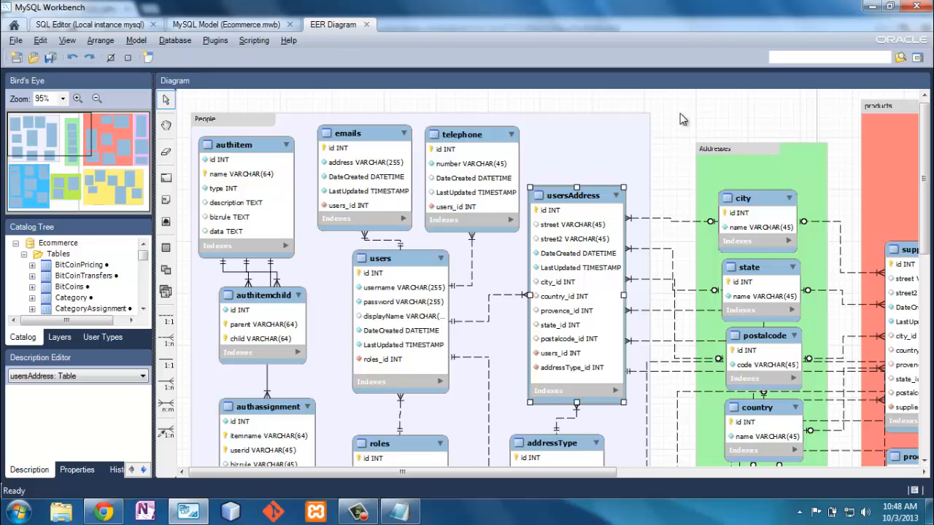
pyautogui.moveTo(671, 123)
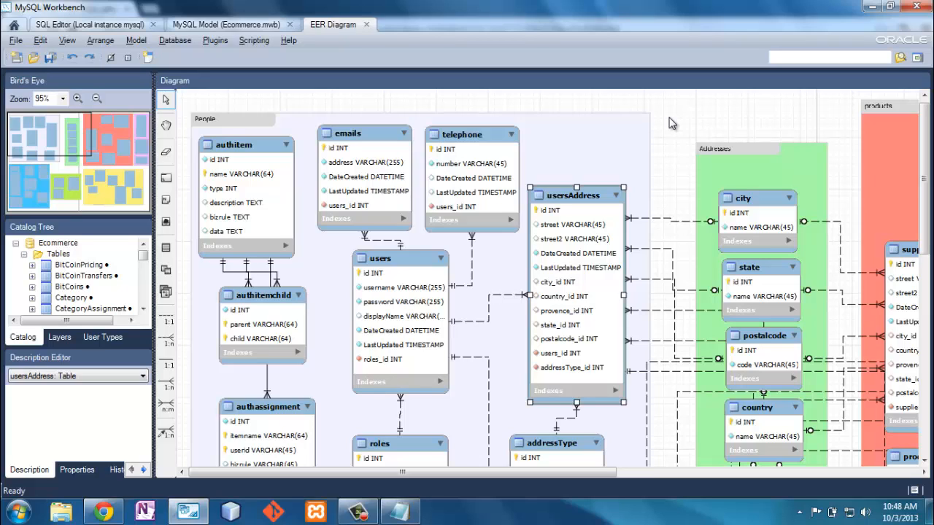
pyautogui.moveTo(659, 197)
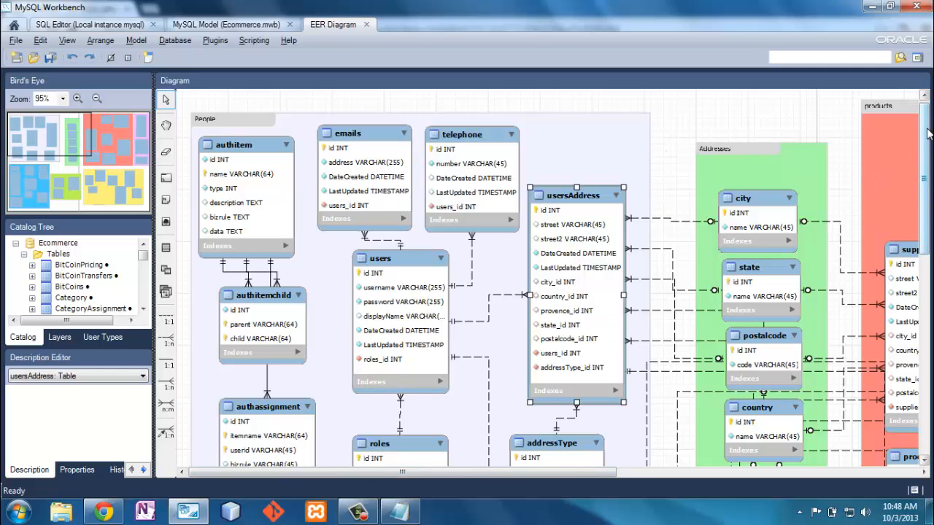
pyautogui.scroll(-3)
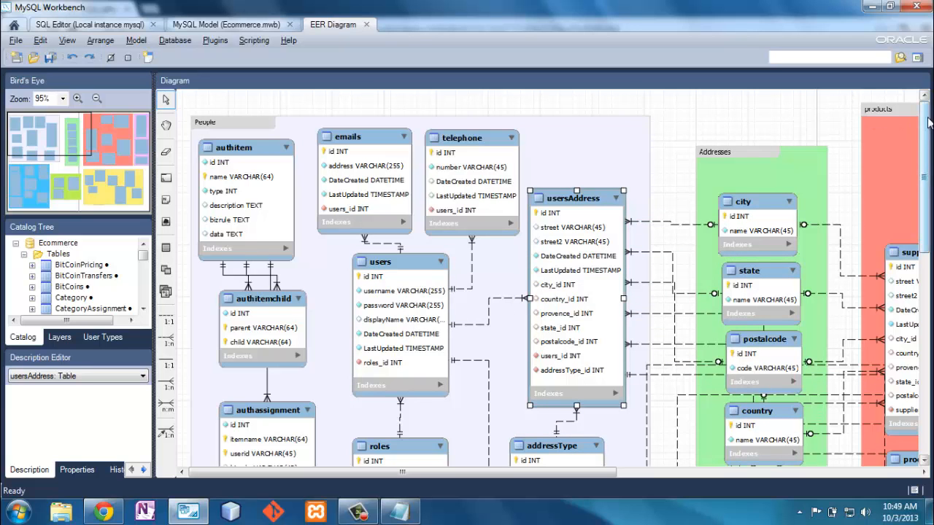
pyautogui.scroll(-3)
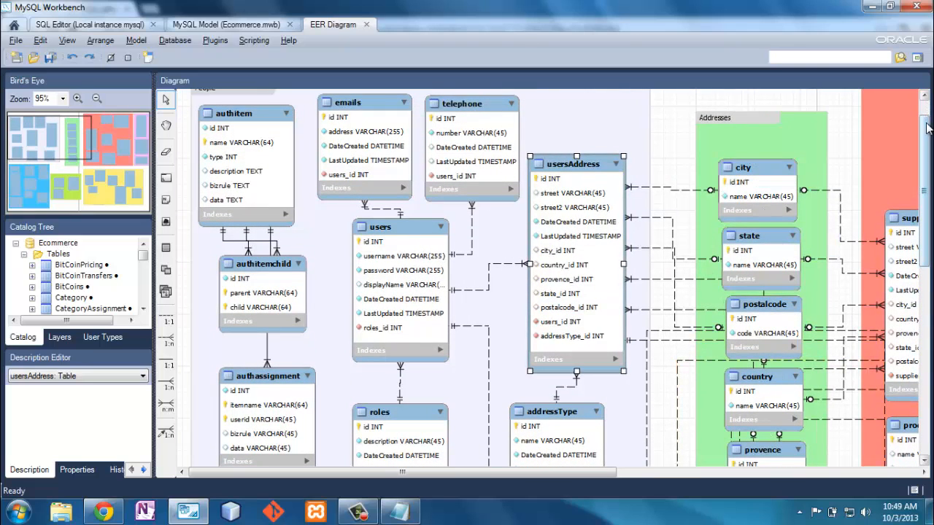
pyautogui.scroll(-3)
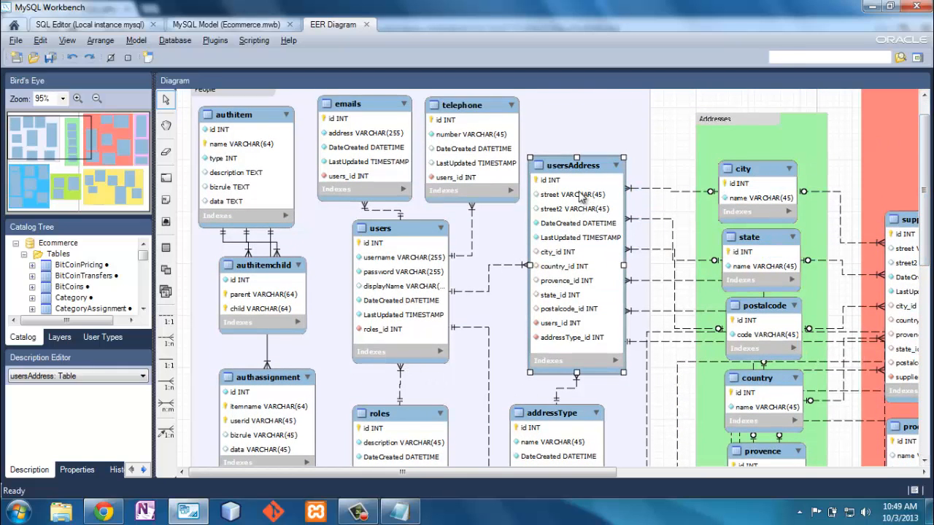
pyautogui.moveTo(617, 124)
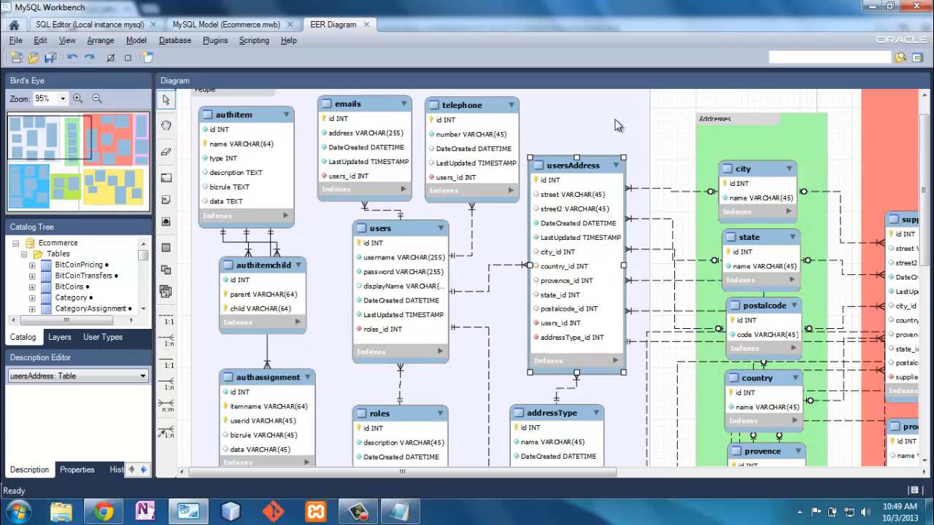
pyautogui.moveTo(611, 124)
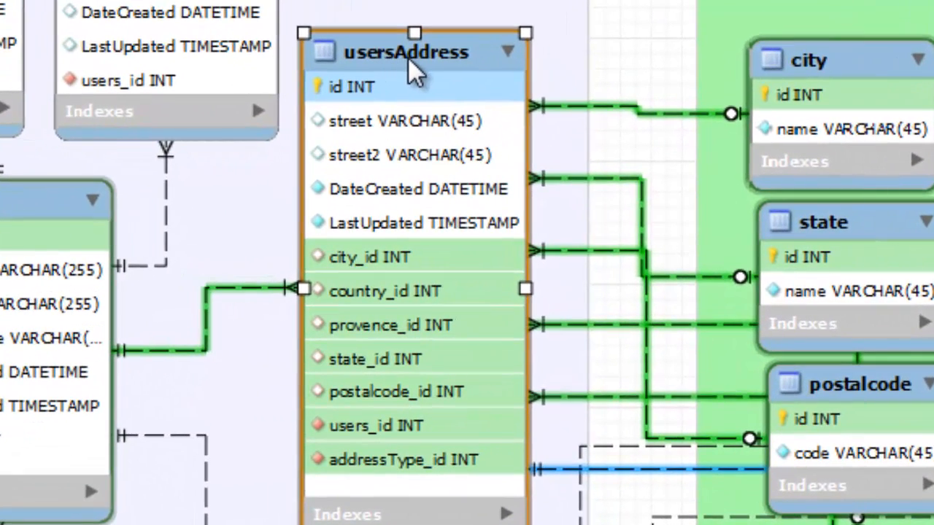
pyautogui.moveTo(463, 73)
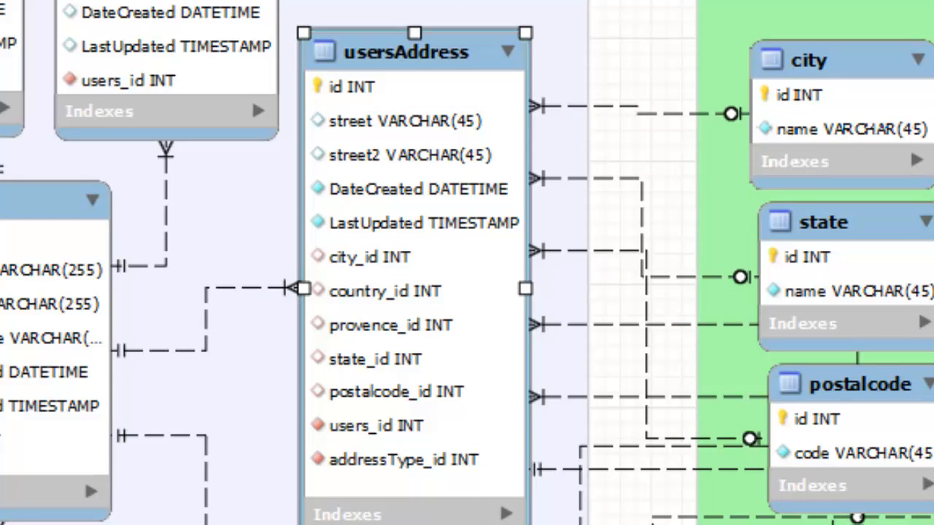
pyautogui.moveTo(460, 127)
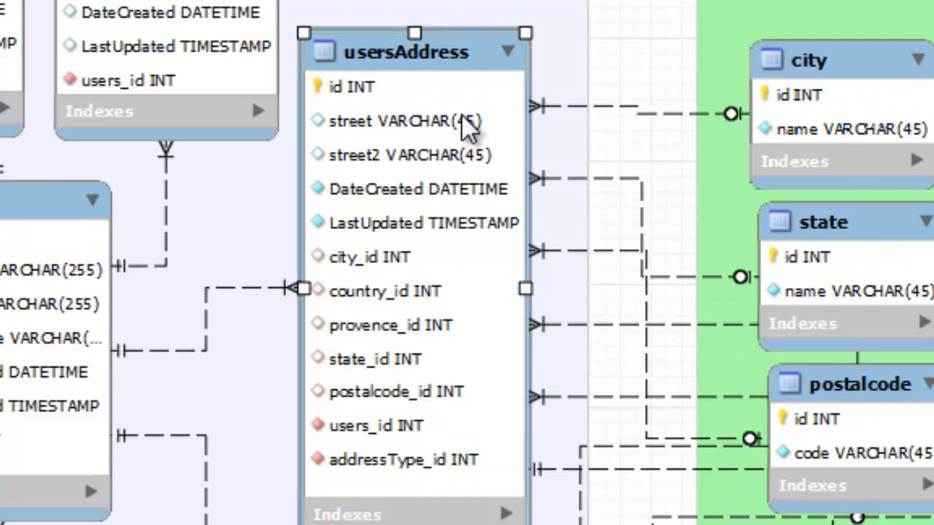
pyautogui.moveTo(394, 84)
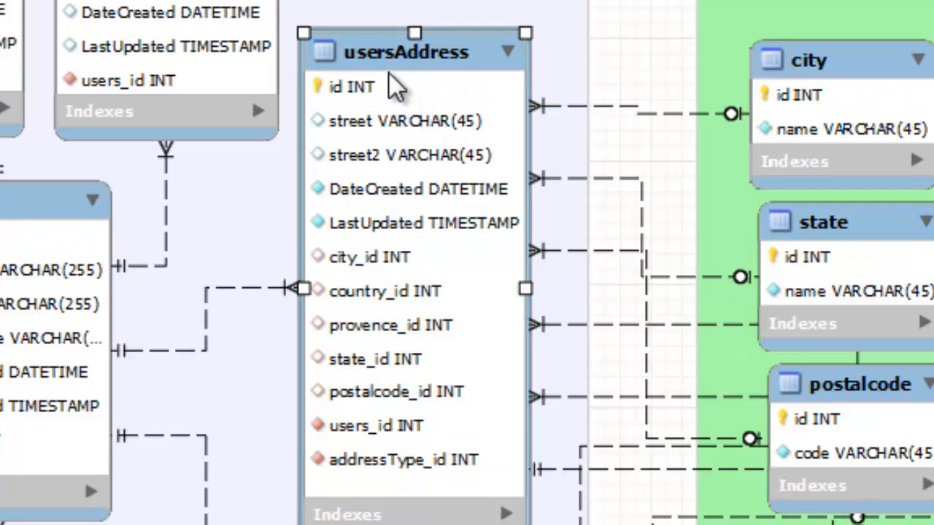
pyautogui.moveTo(401, 80)
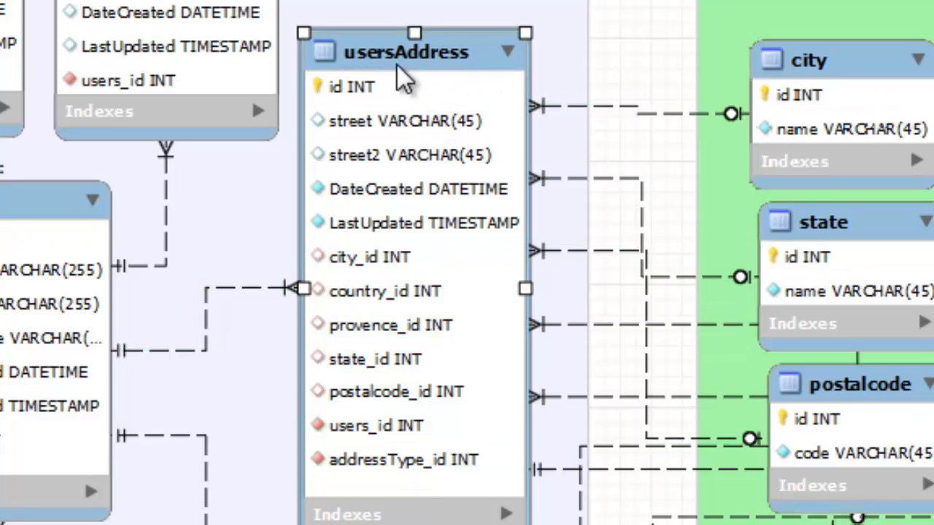
pyautogui.moveTo(405, 201)
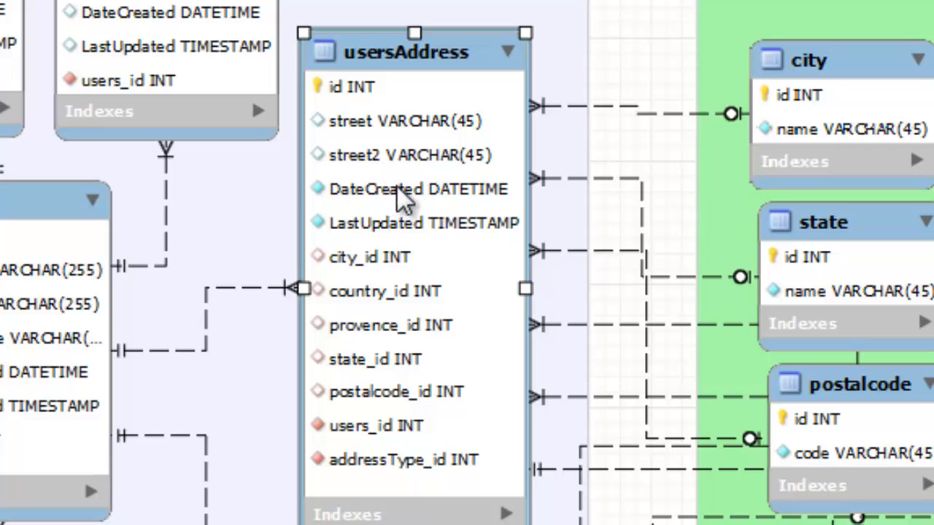
pyautogui.moveTo(803, 98)
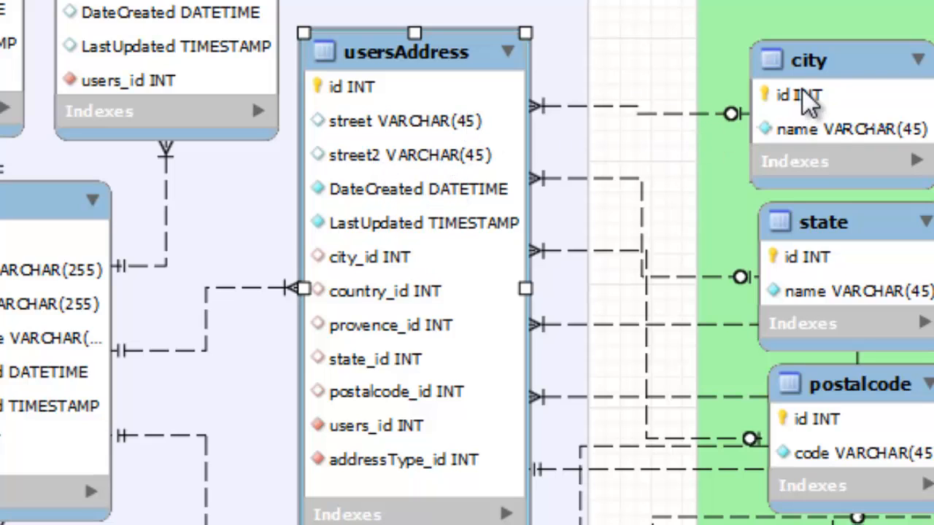
pyautogui.moveTo(525, 99)
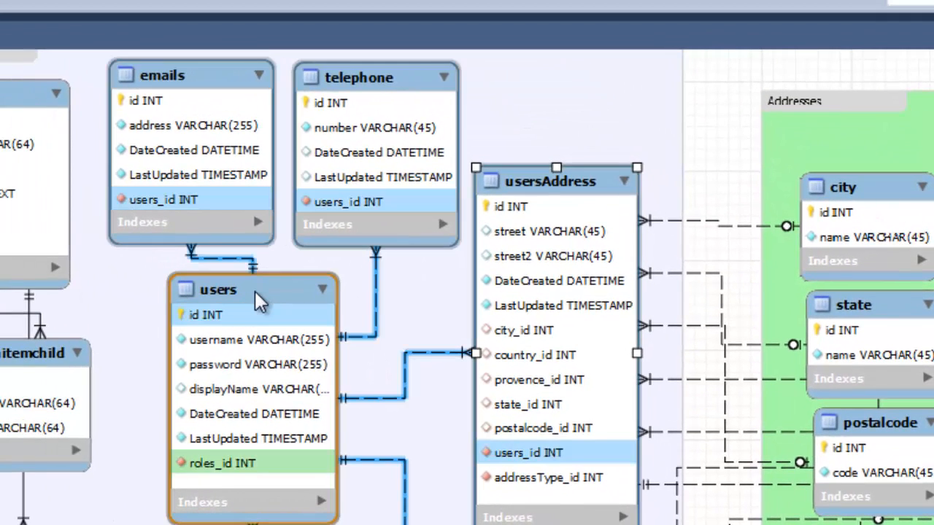
pyautogui.click(212, 463)
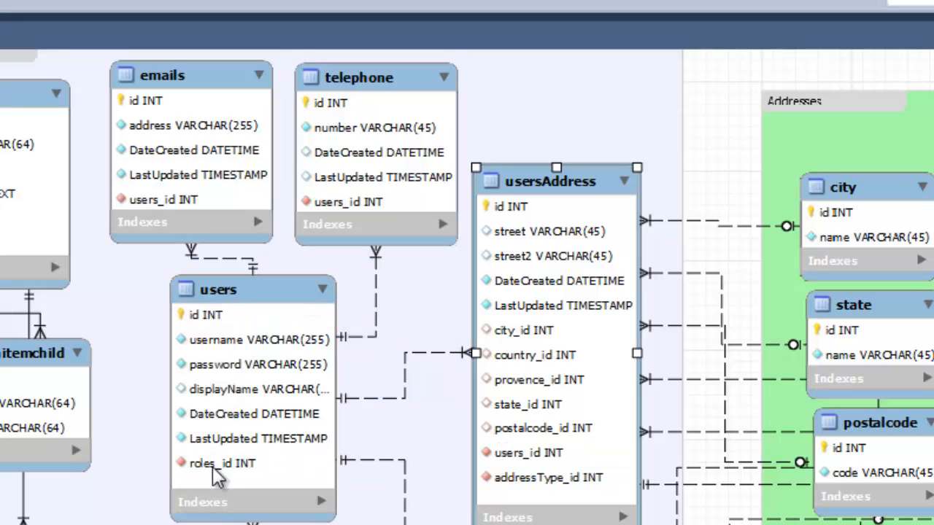
pyautogui.moveTo(214, 502)
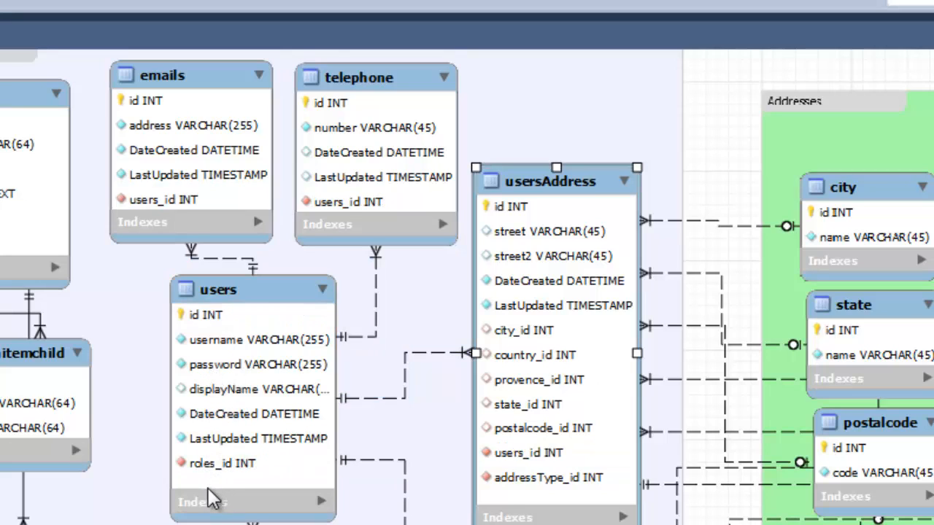
pyautogui.moveTo(230, 449)
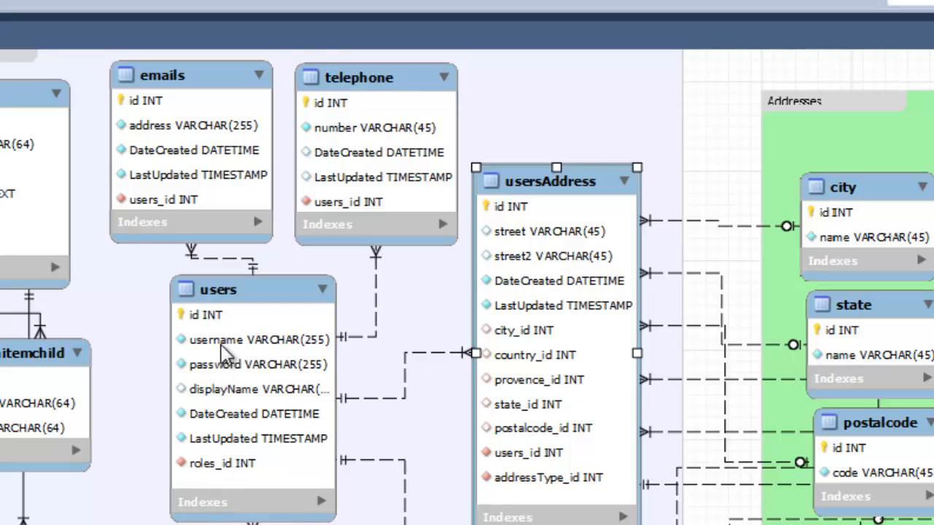
pyautogui.moveTo(224, 400)
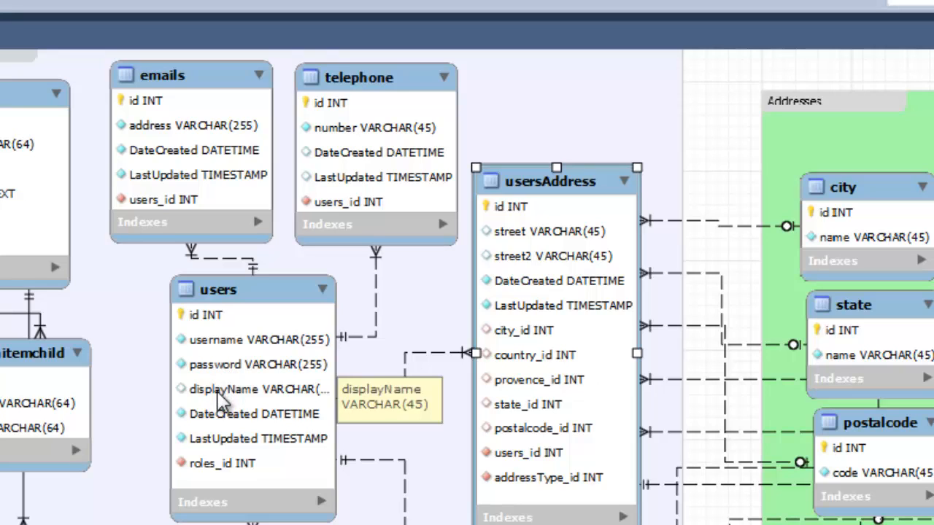
pyautogui.moveTo(237, 376)
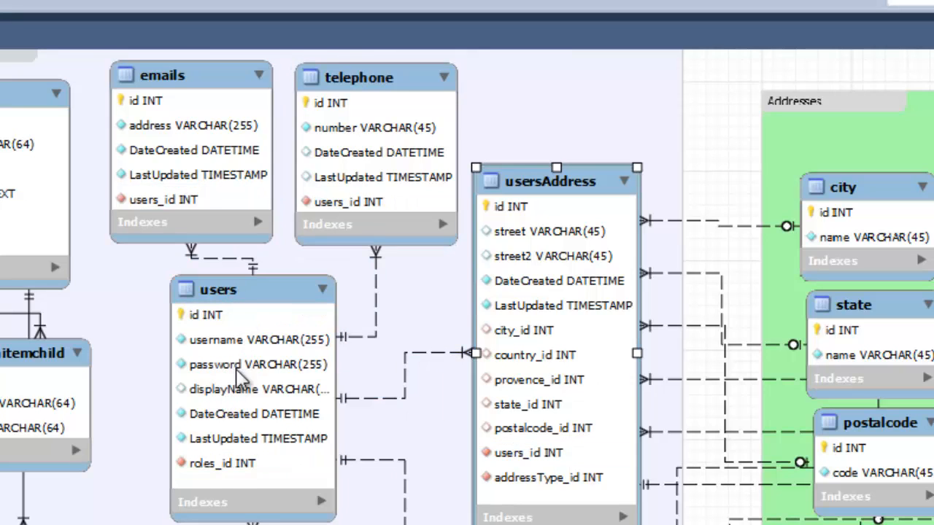
pyautogui.moveTo(212, 109)
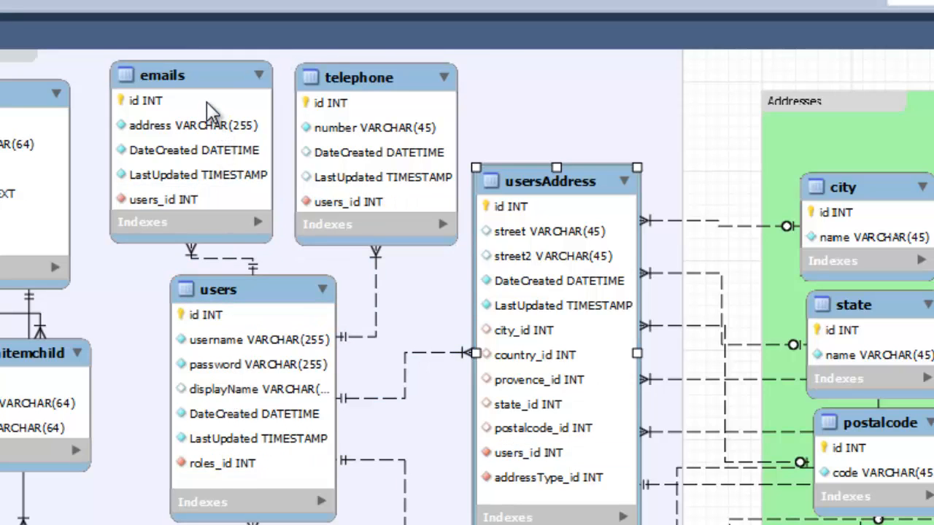
pyautogui.moveTo(139, 113)
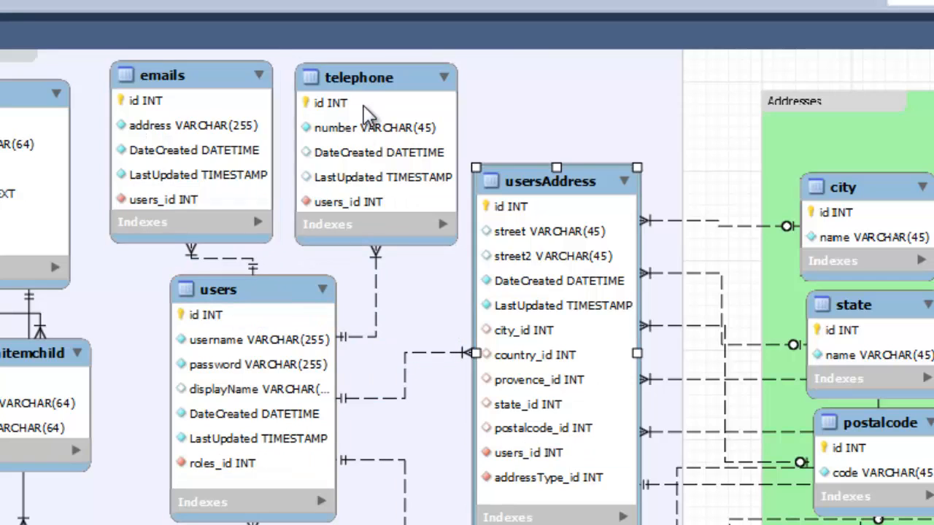
pyautogui.moveTo(561, 219)
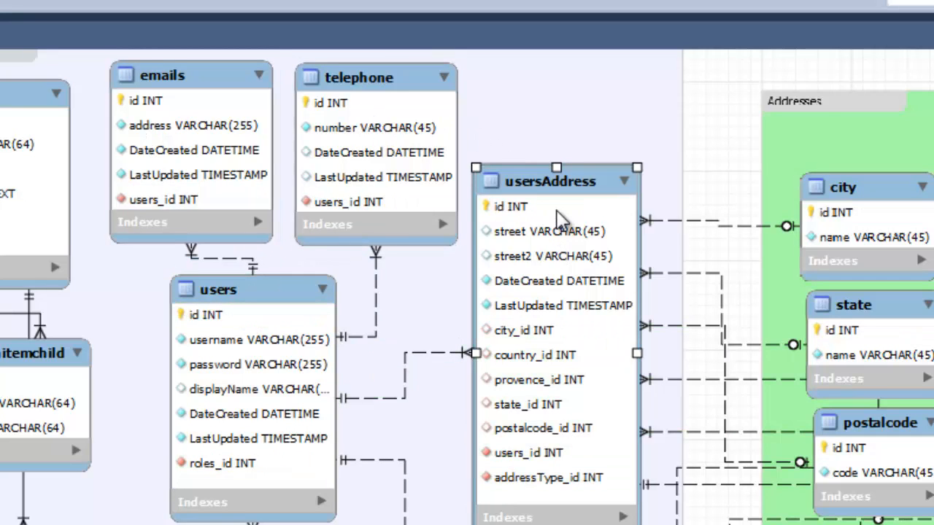
pyautogui.moveTo(292, 387)
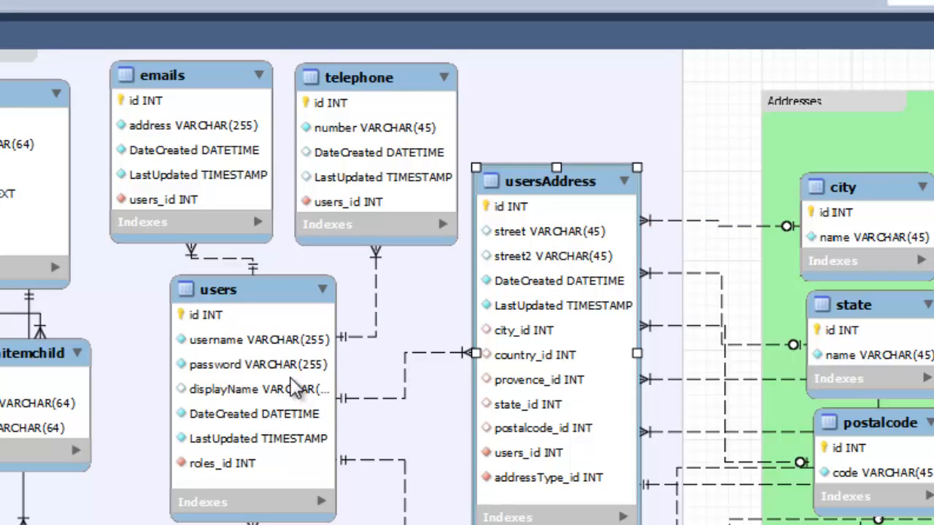
pyautogui.moveTo(252, 357)
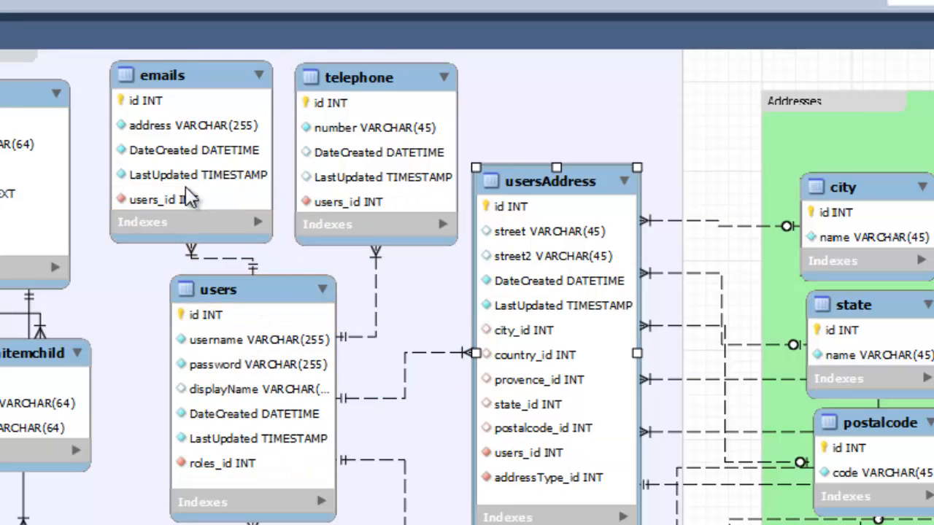
pyautogui.moveTo(196, 175)
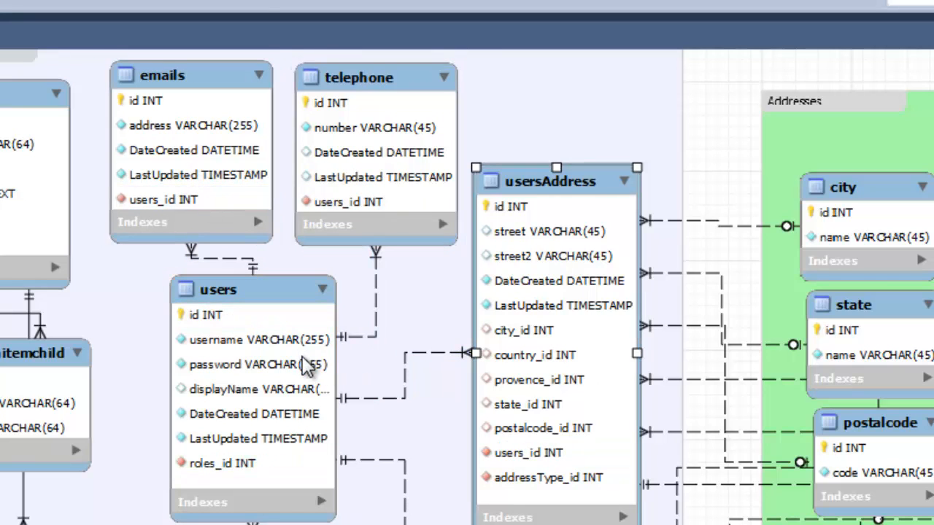
pyautogui.moveTo(285, 171)
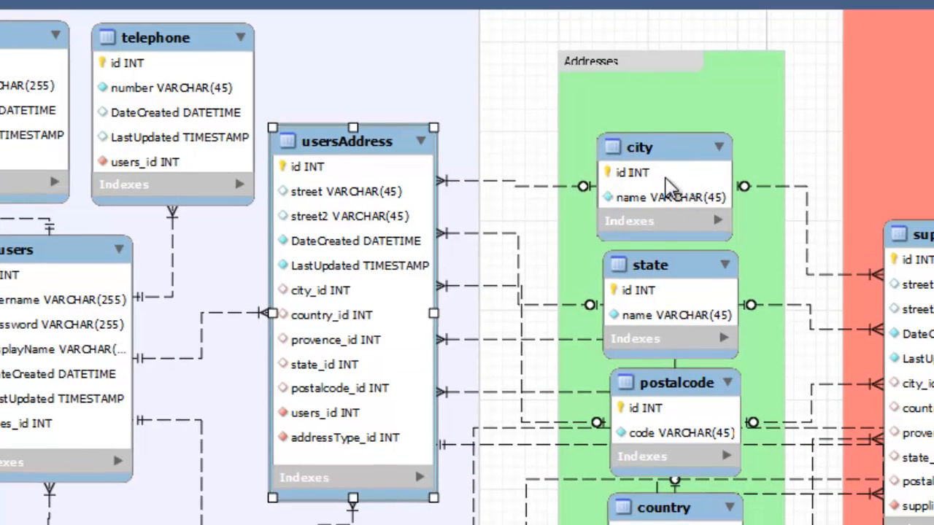
pyautogui.moveTo(657, 182)
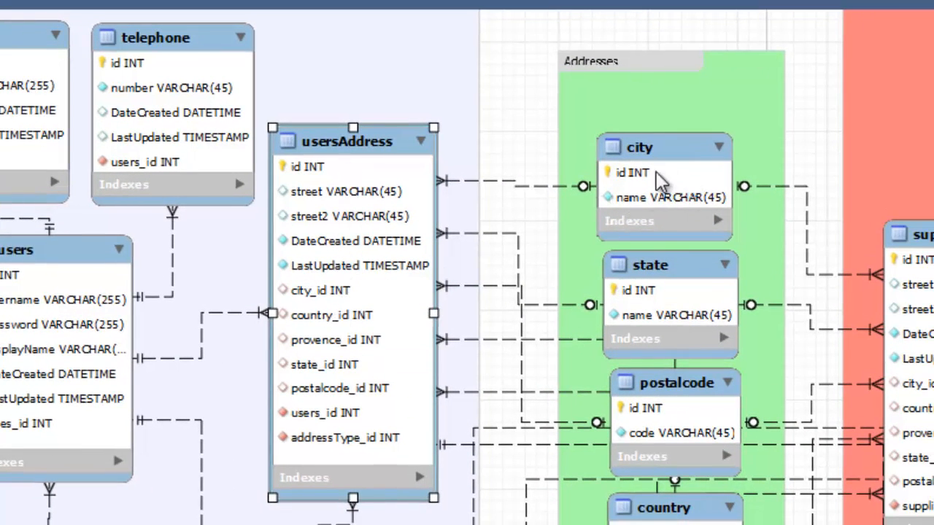
pyautogui.moveTo(365, 314)
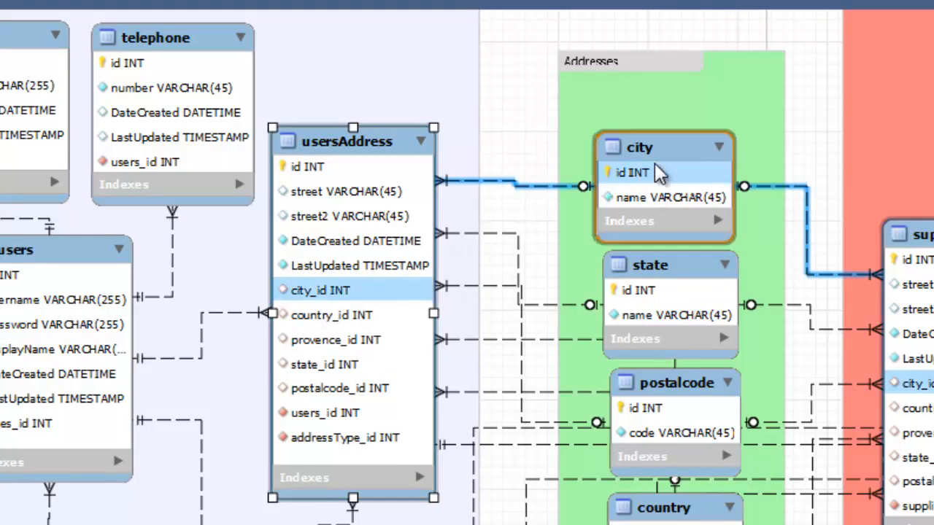
pyautogui.moveTo(635, 173)
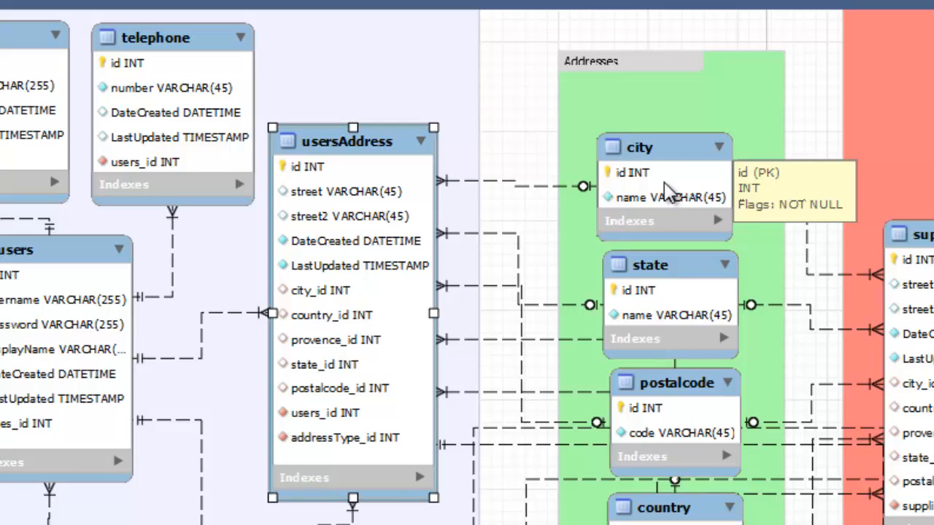
pyautogui.moveTo(660, 193)
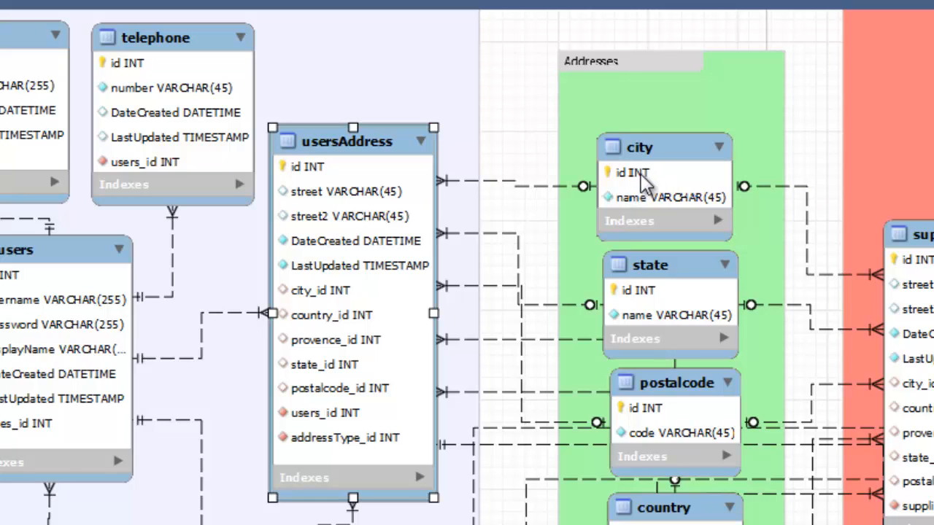
pyautogui.moveTo(334, 346)
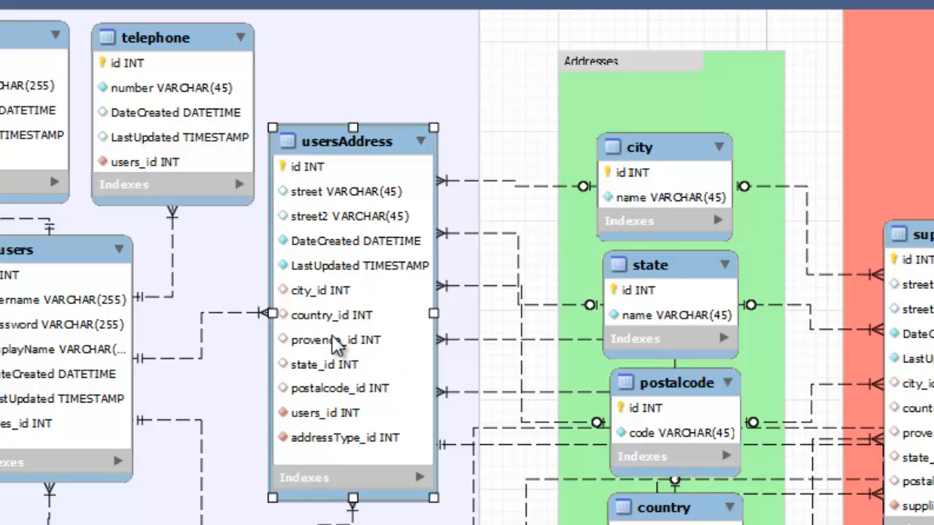
pyautogui.moveTo(328, 310)
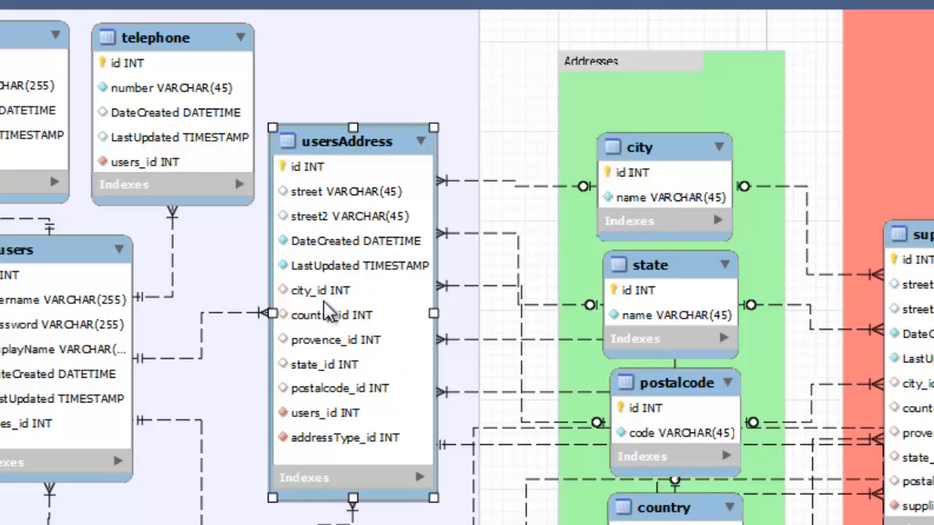
pyautogui.click(332, 315)
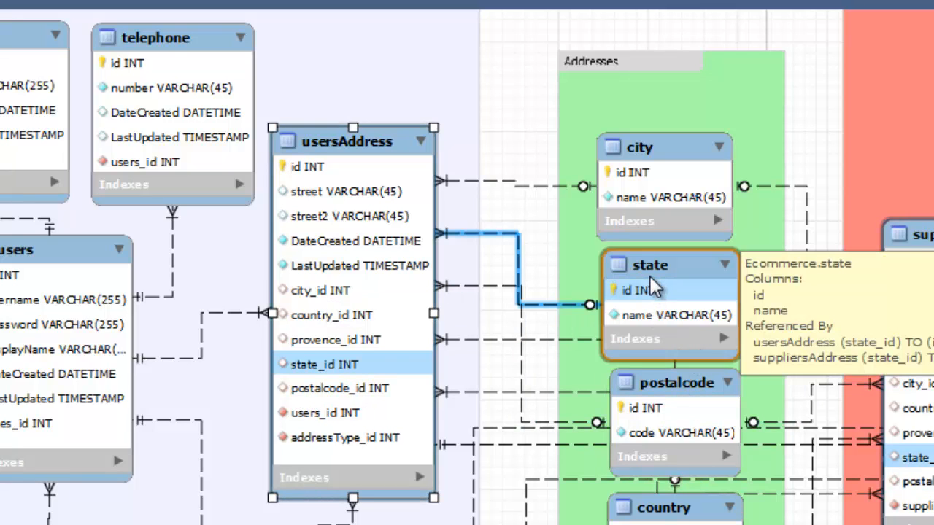
pyautogui.moveTo(591, 296)
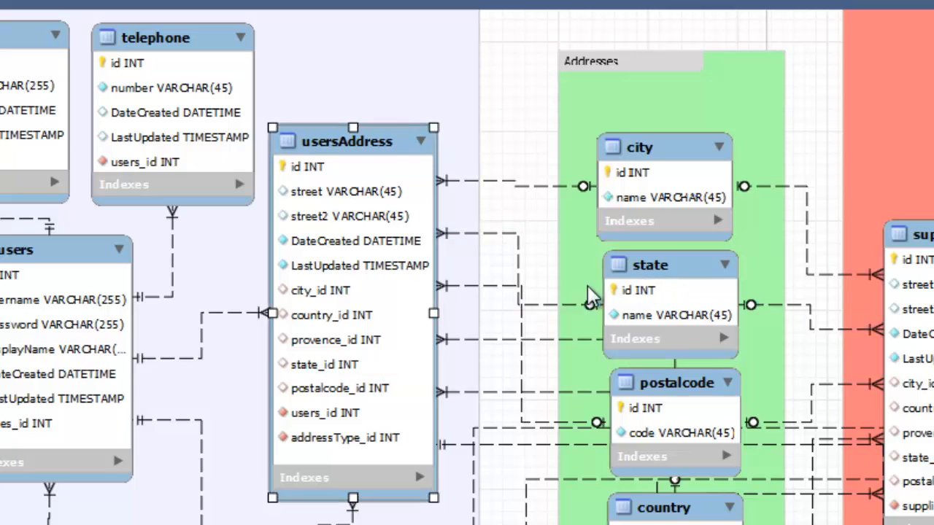
pyautogui.moveTo(332, 325)
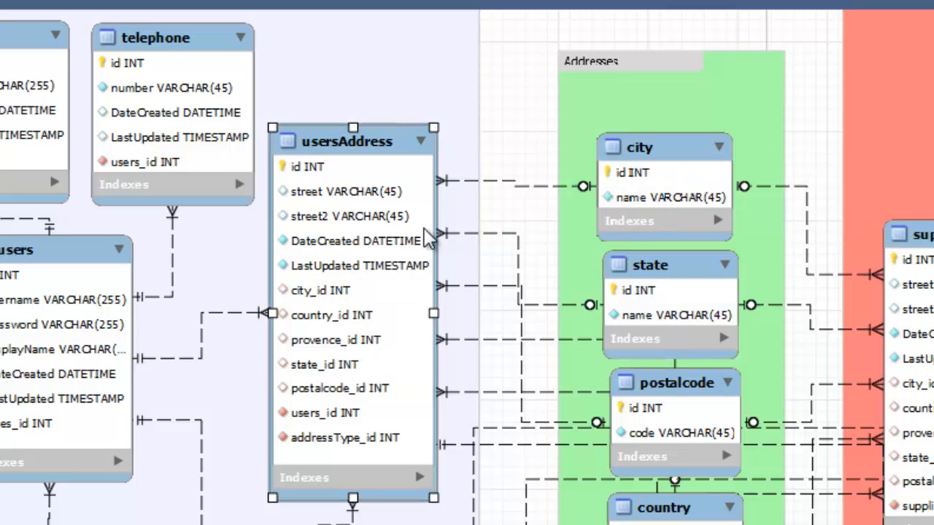
pyautogui.moveTo(678, 292)
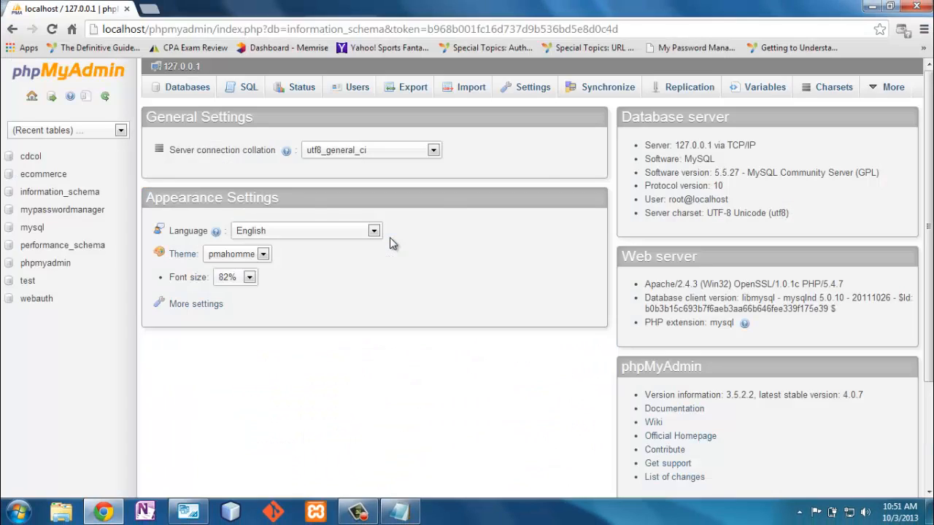
# Run DESCRIBE ecommerce.Authitemchild in SQL File 3, listing its id, parent and child columns
pyautogui.click(187, 511)
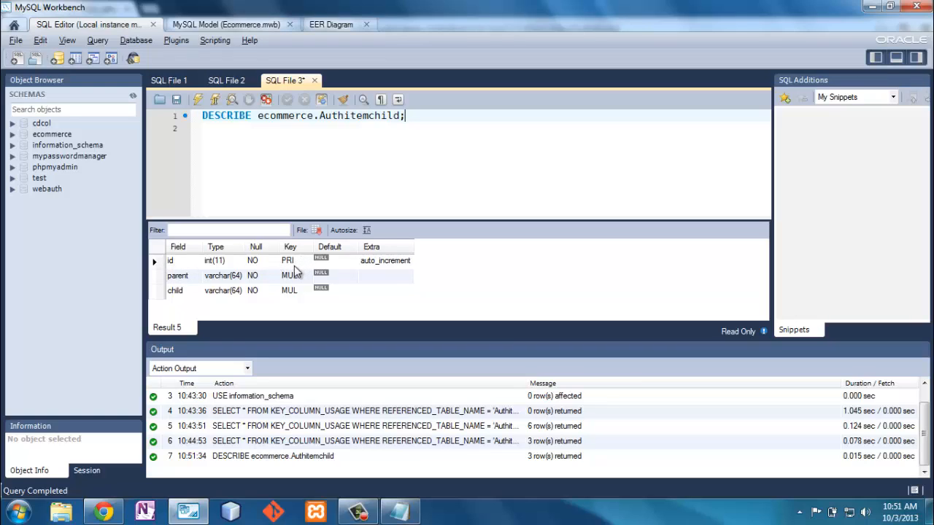
pyautogui.moveTo(180, 289)
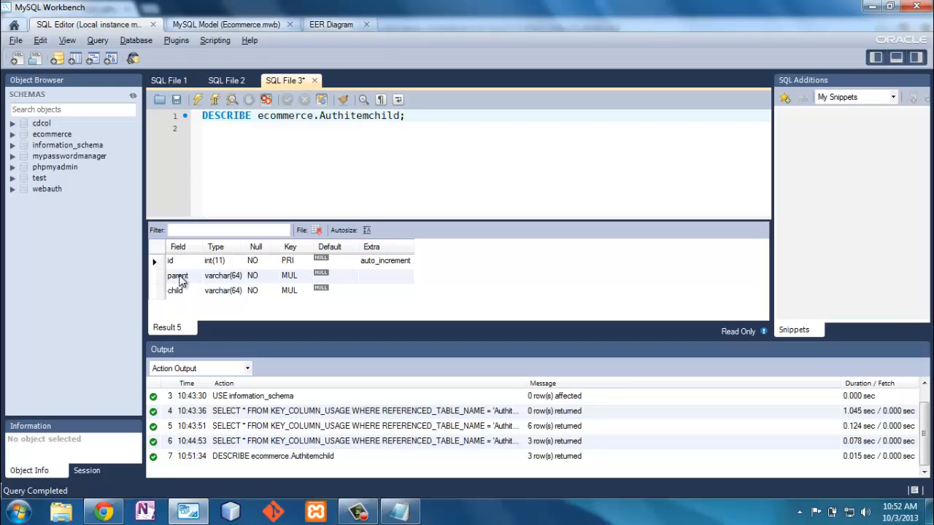
pyautogui.moveTo(178, 293)
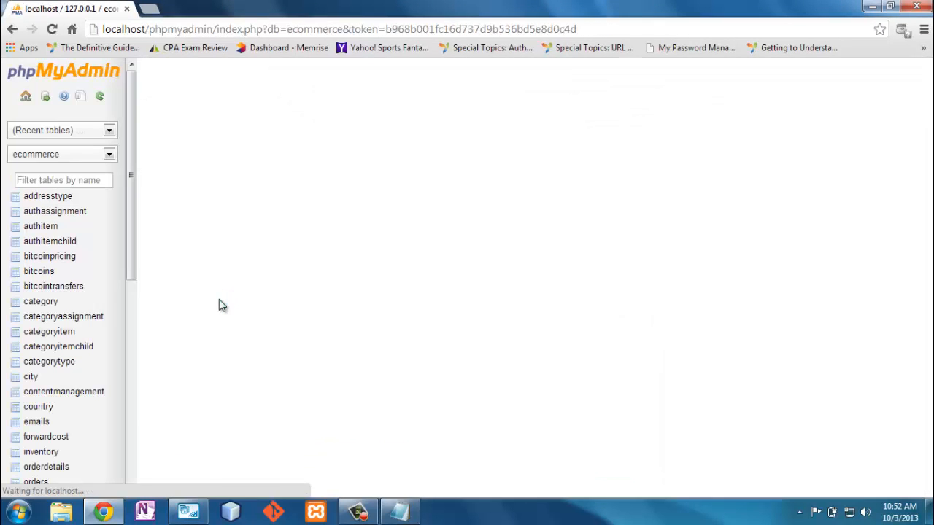
# Open authitemchild's Relation view, showing parent and child cascading to authitem name
pyautogui.click(35, 154)
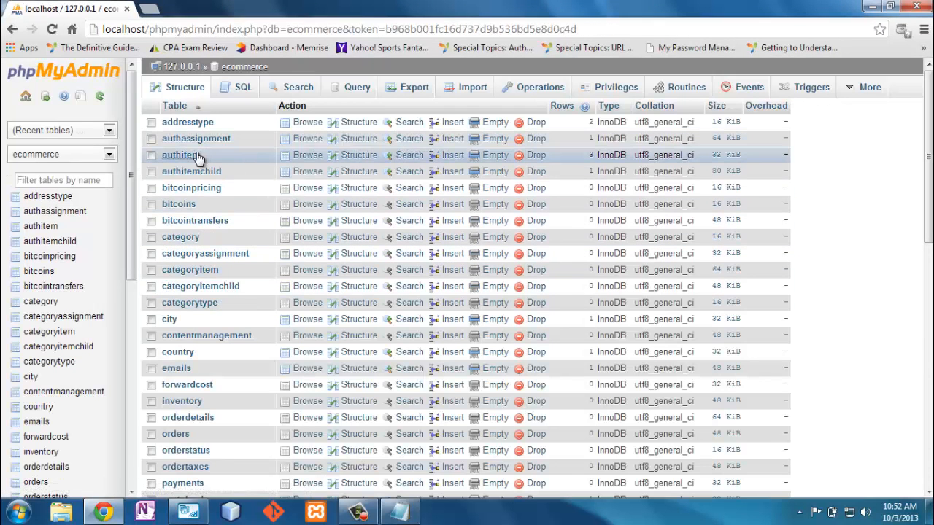
pyautogui.moveTo(192, 171)
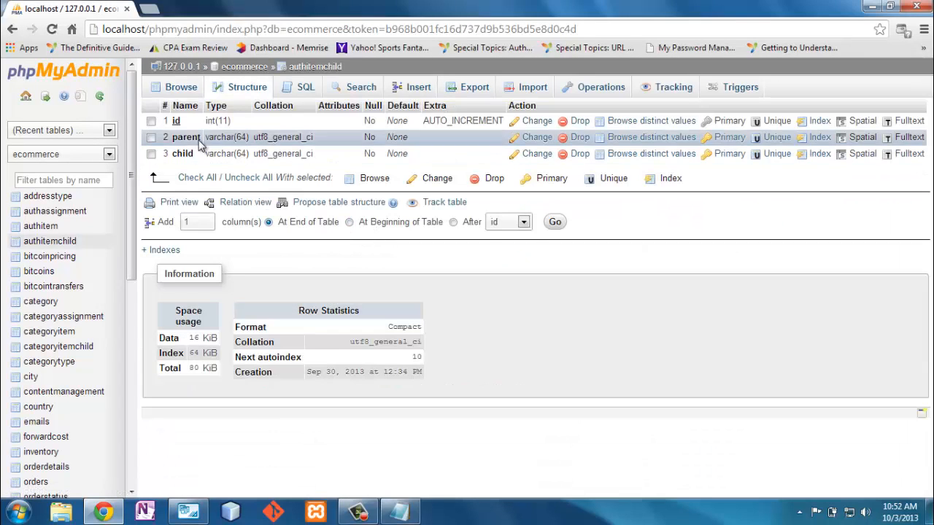
pyautogui.moveTo(181, 154)
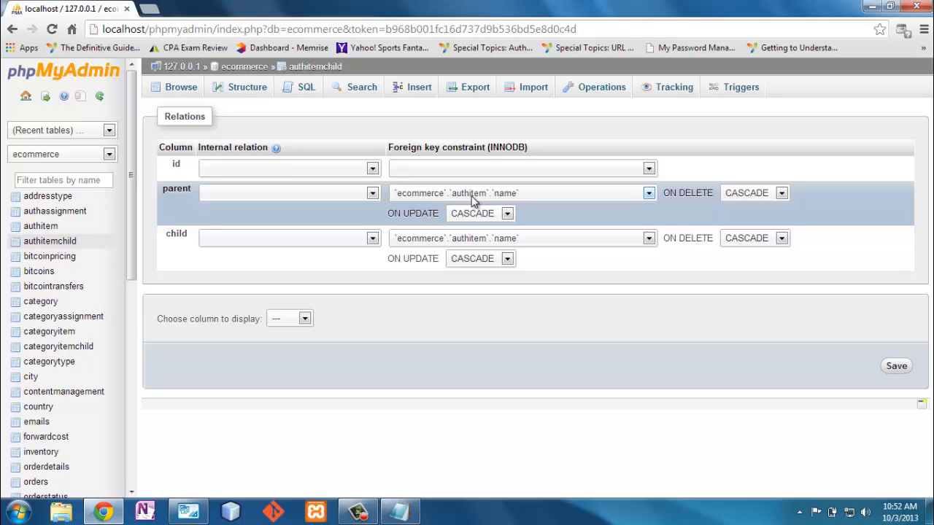
pyautogui.moveTo(531, 204)
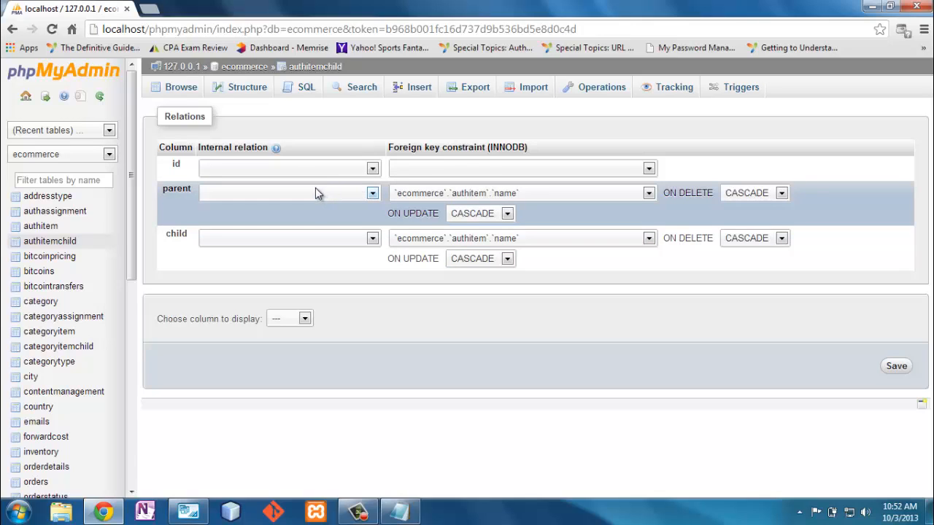
pyautogui.moveTo(413, 190)
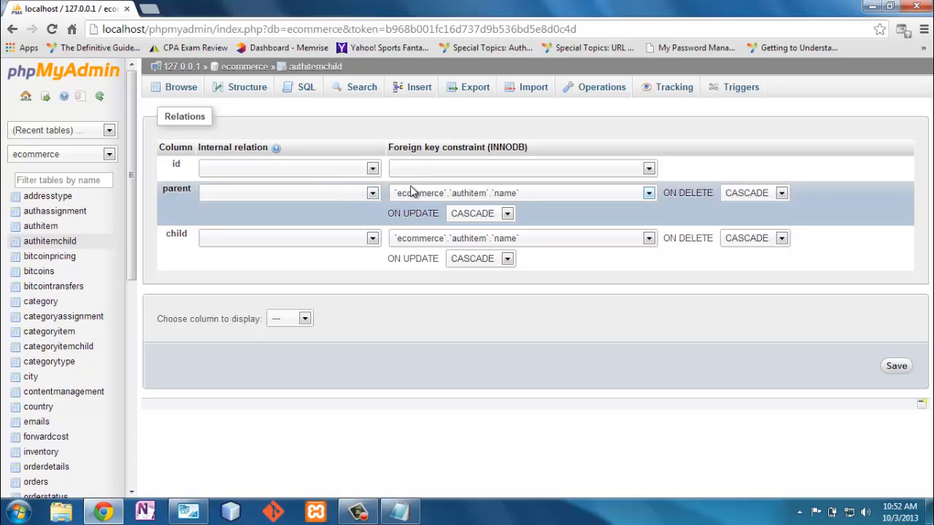
pyautogui.moveTo(520, 201)
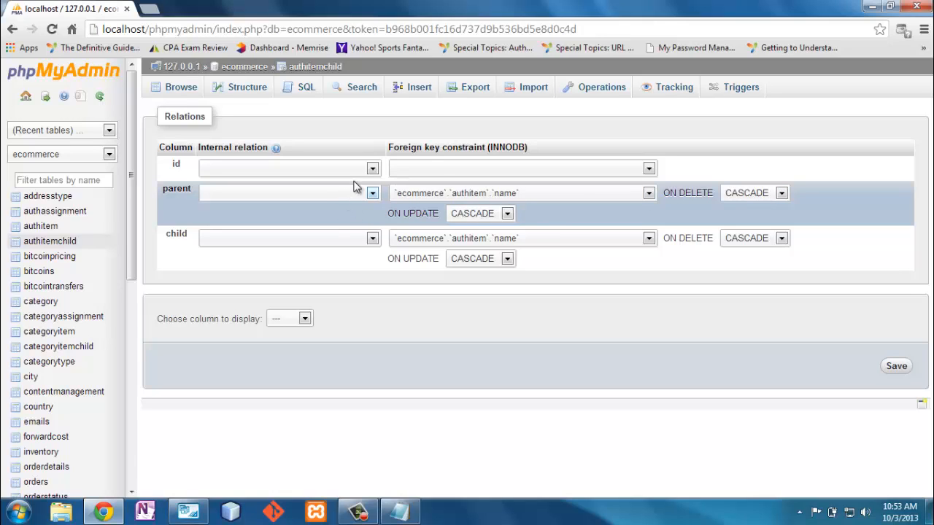
pyautogui.moveTo(395, 119)
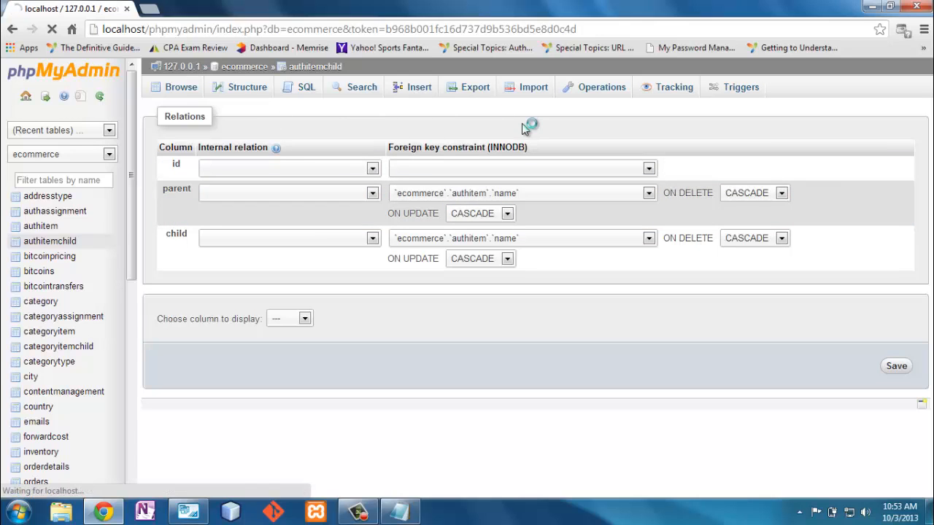
# Insert an authitemchild row with parent ManageUsers and child user, saved as row id 10
pyautogui.click(418, 87)
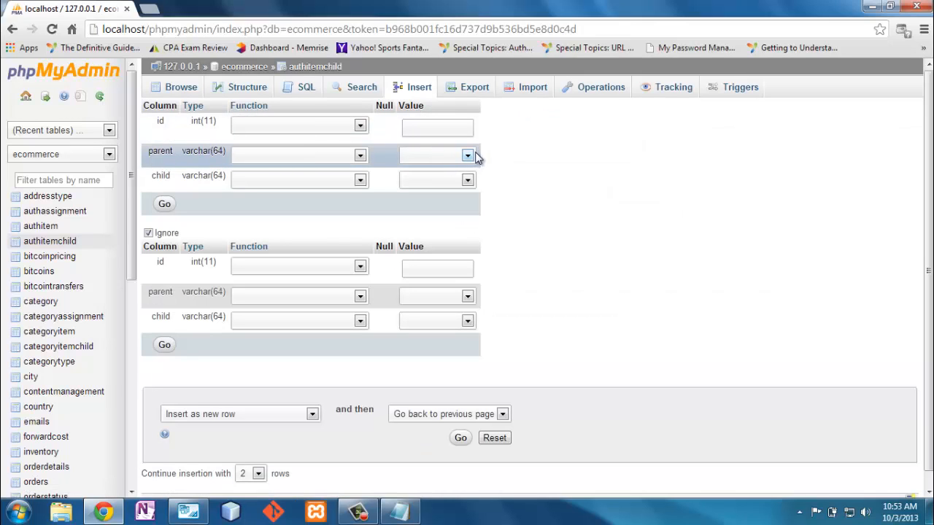
pyautogui.click(467, 156)
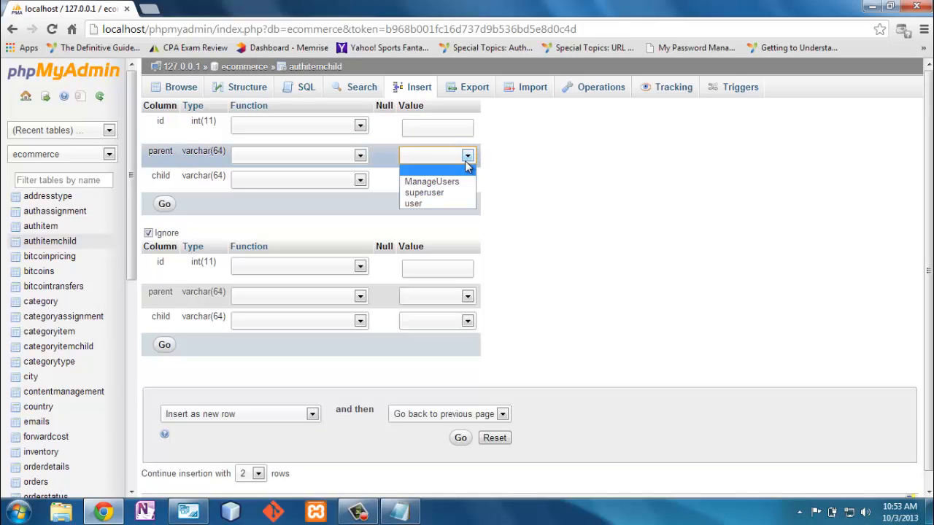
pyautogui.moveTo(424, 193)
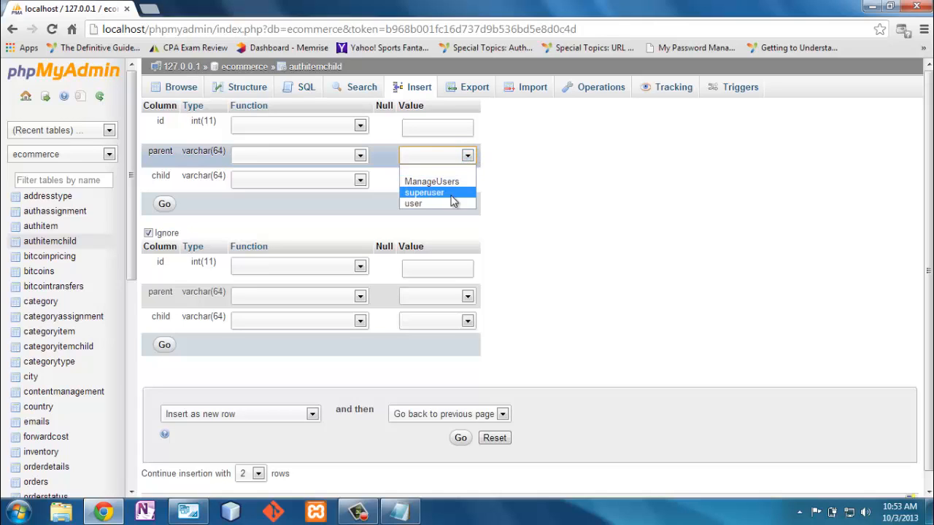
pyautogui.moveTo(456, 182)
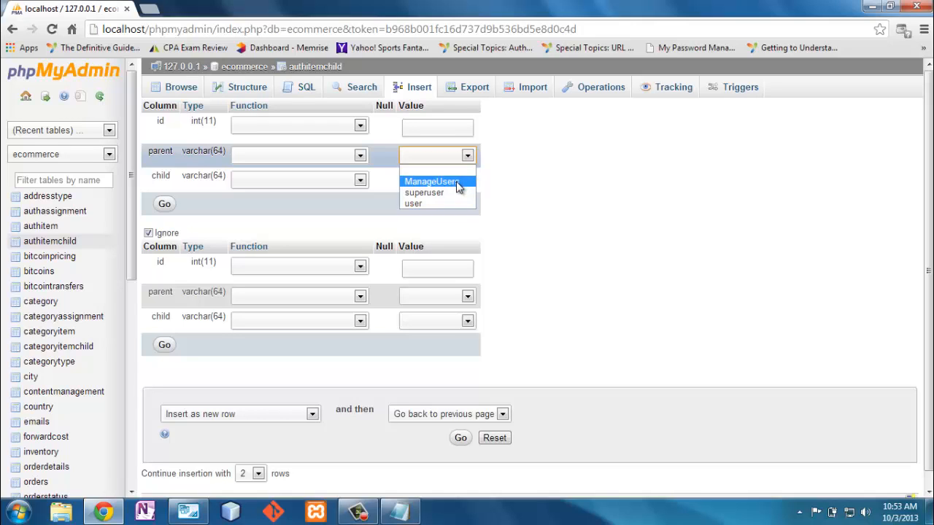
pyautogui.click(431, 181)
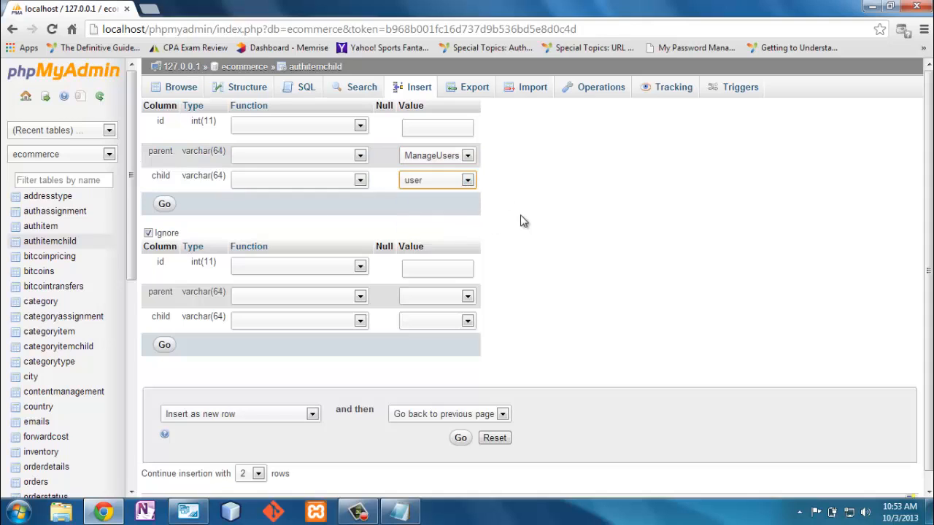
pyautogui.click(164, 204)
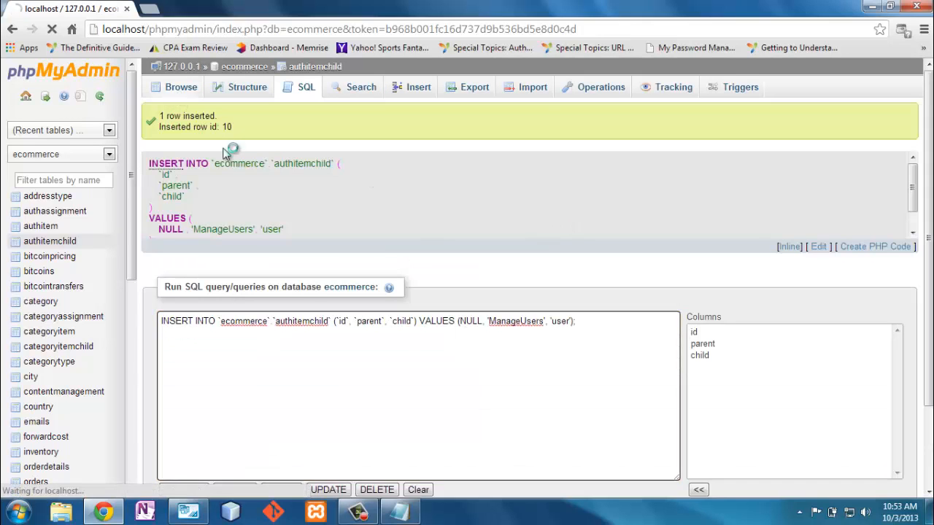
# Delete ManageUsers from authitem and confirm authitemchild now returns zero rows
pyautogui.click(180, 86)
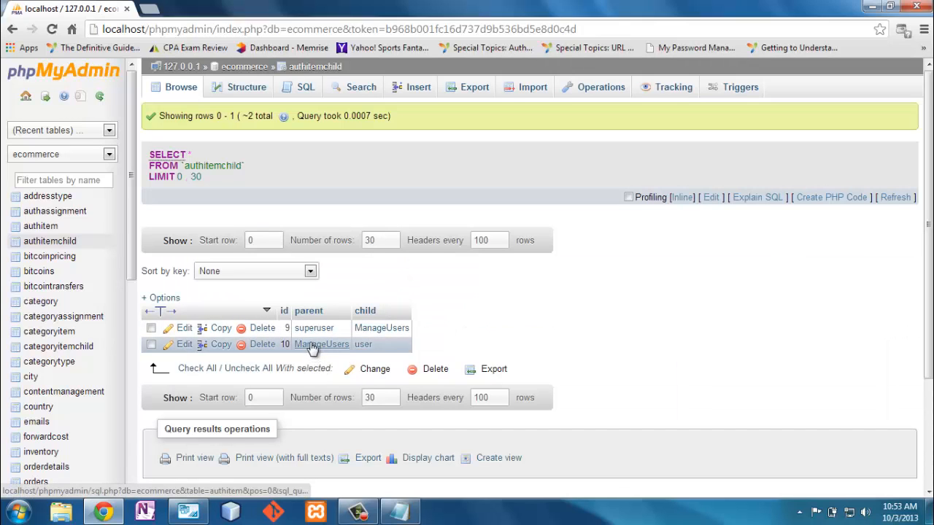
pyautogui.moveTo(365, 344)
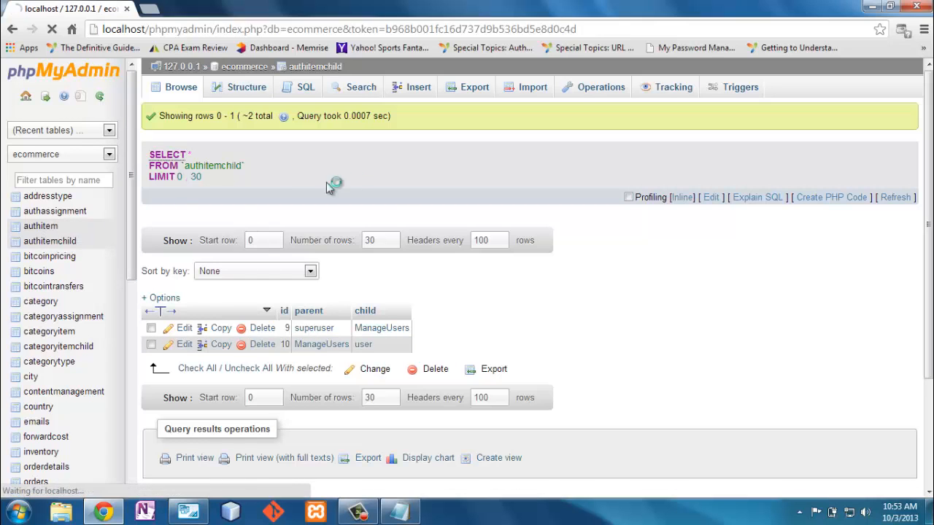
pyautogui.click(40, 226)
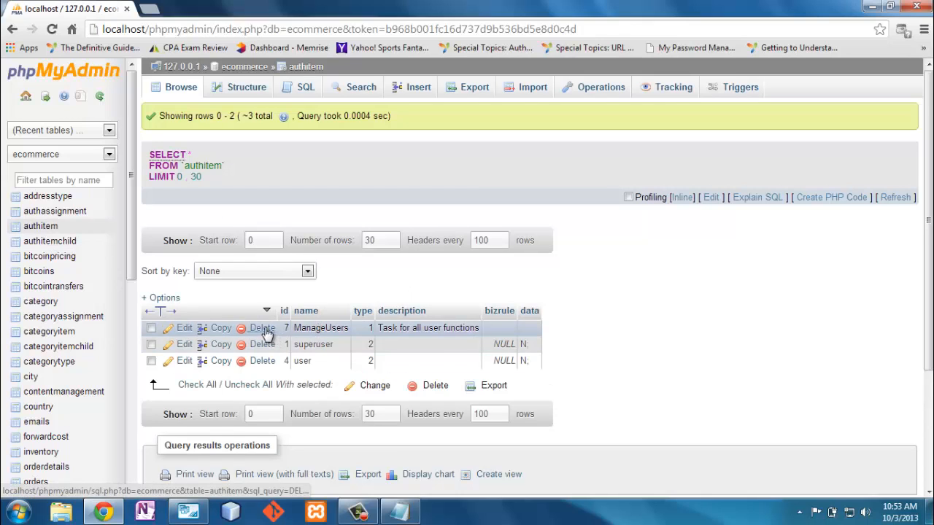
pyautogui.click(262, 328)
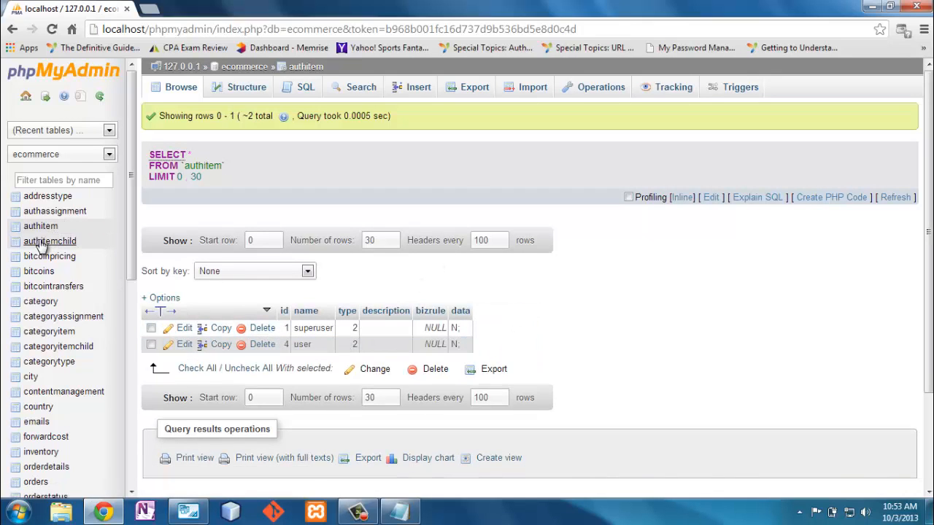
pyautogui.click(48, 240)
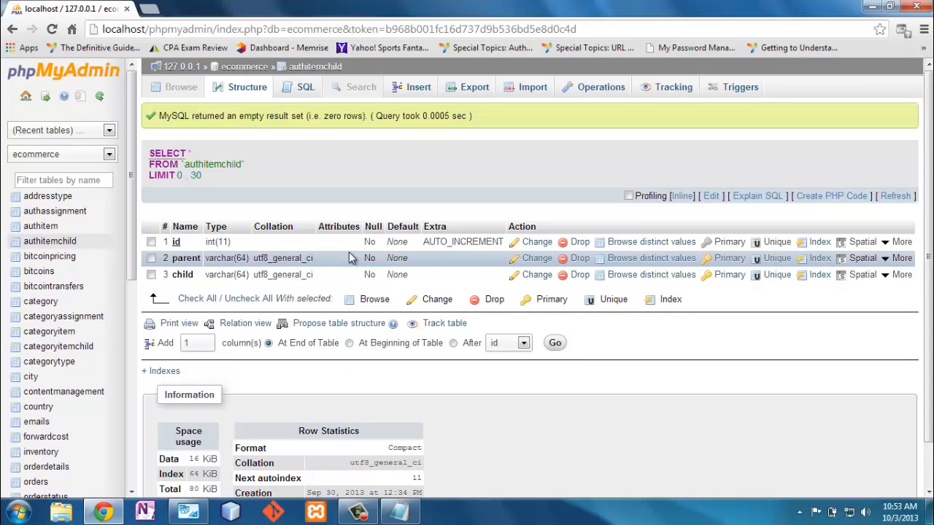
pyautogui.moveTo(347, 275)
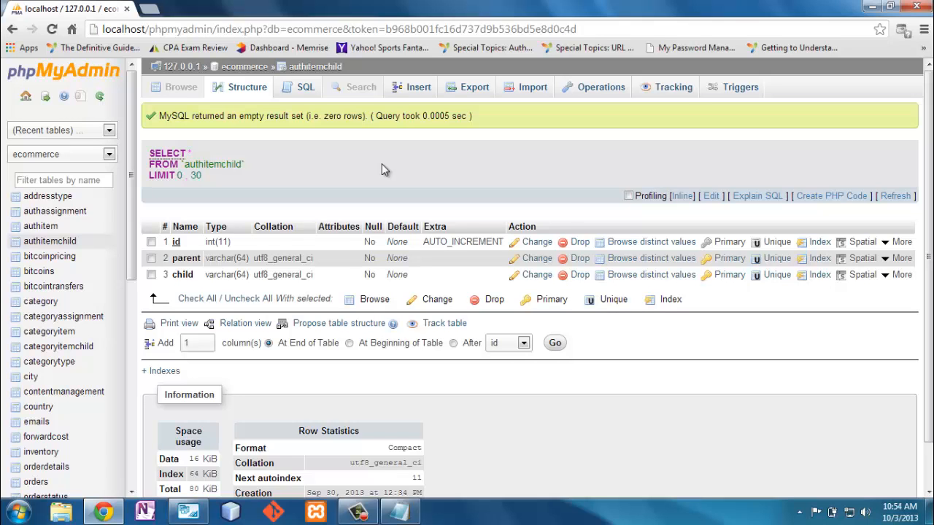
pyautogui.click(186, 511)
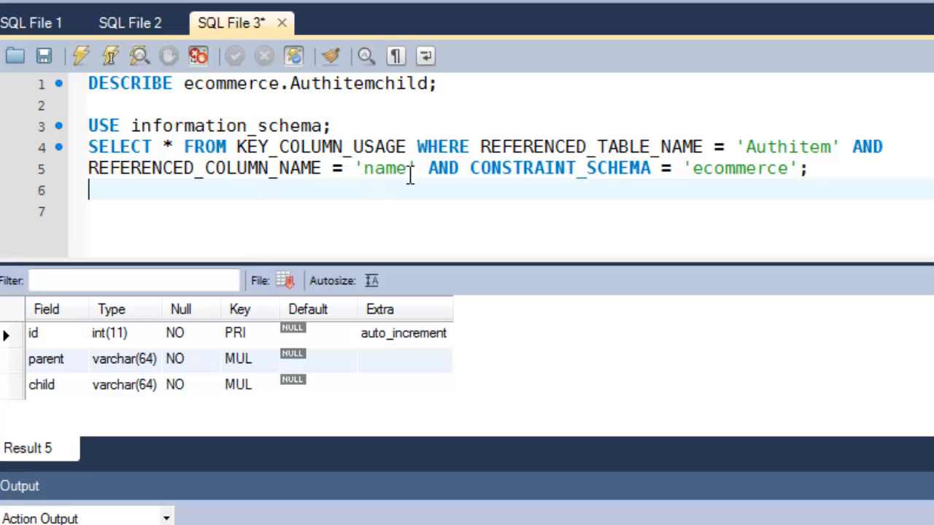
pyautogui.moveTo(429, 169)
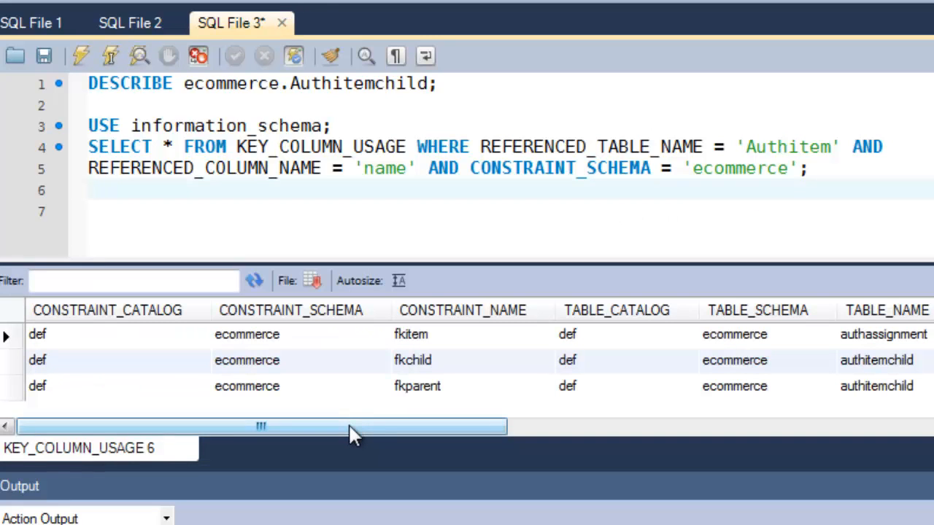
# Read COLUMN_NAME in the KEY_COLUMN_USAGE results, then view the EER diagram
pyautogui.moveTo(350, 427); pyautogui.dragTo(485, 427)
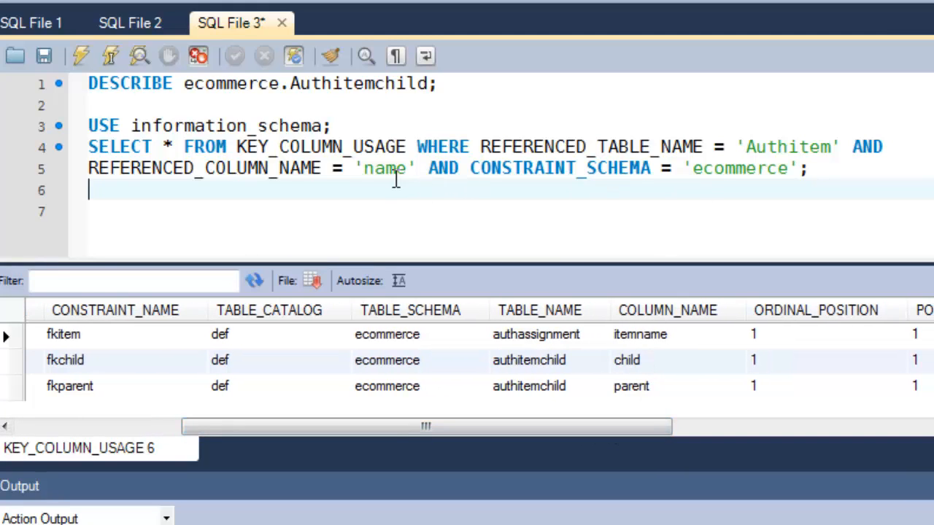
pyautogui.moveTo(638, 368)
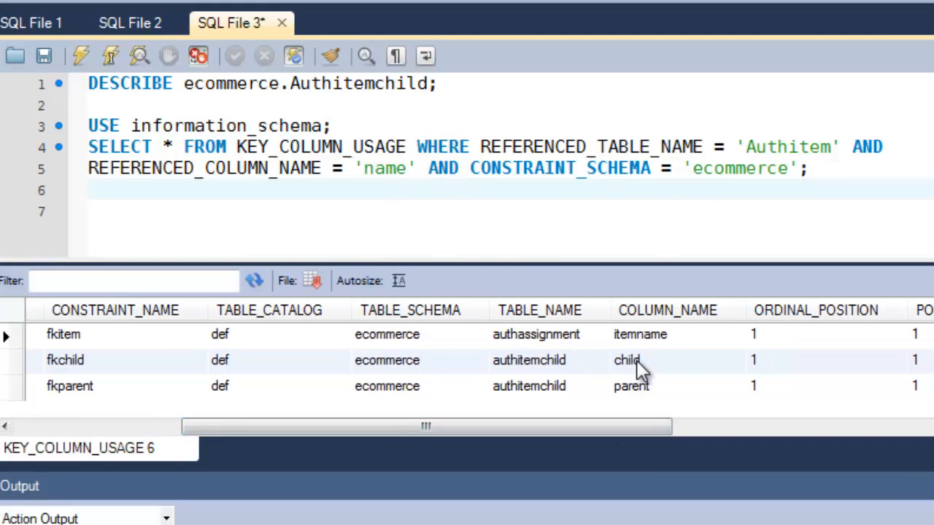
pyautogui.moveTo(529, 372)
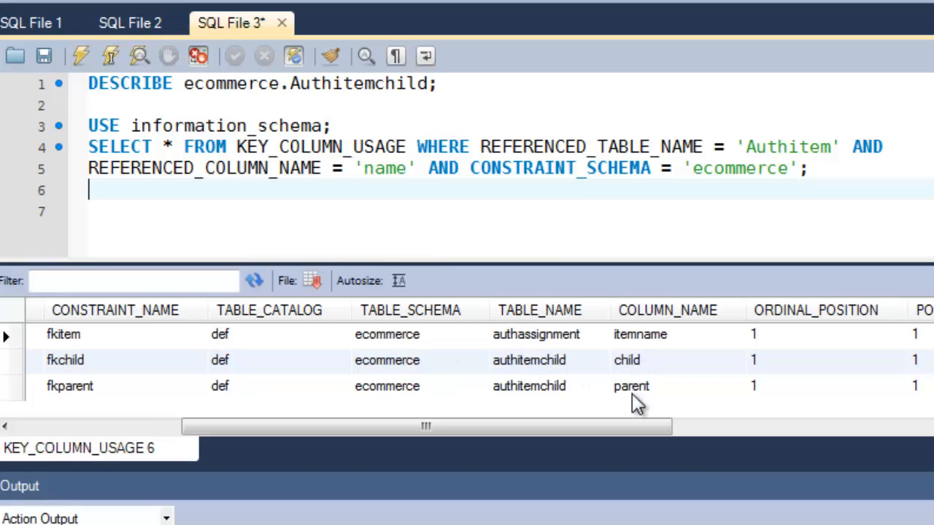
pyautogui.moveTo(529, 352)
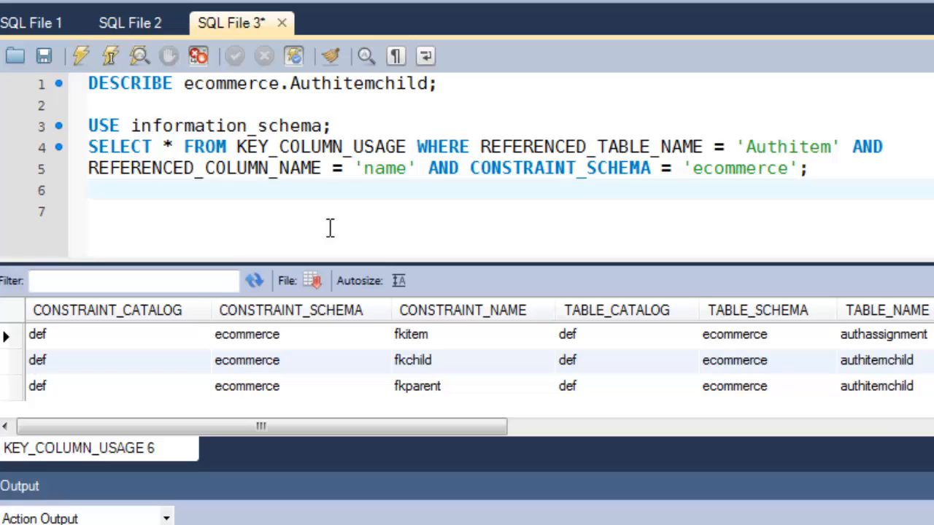
pyautogui.click(89, 190)
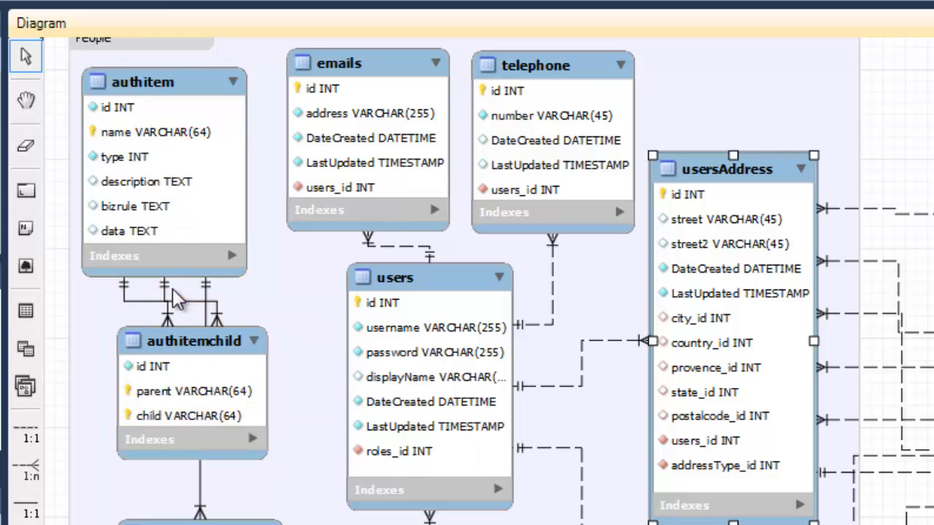
# Hover authitem and authitemchild columns in the diagram, then return to phpMyAdmin's authitemchild structure
pyautogui.click(194, 340)
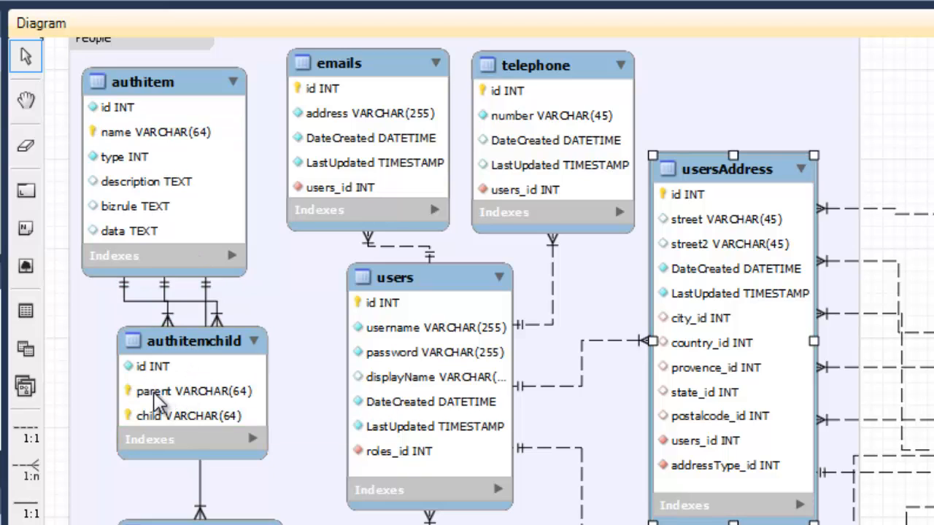
pyautogui.moveTo(112, 132)
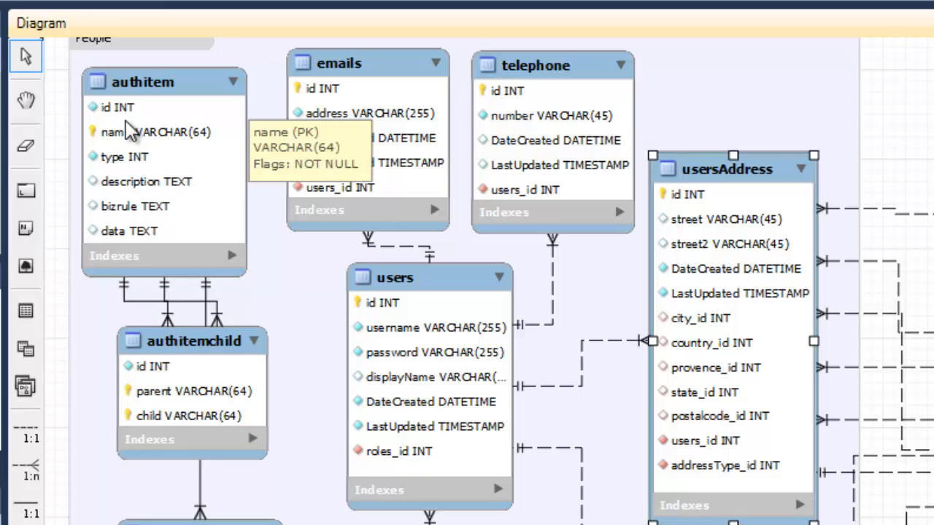
pyautogui.moveTo(201, 405)
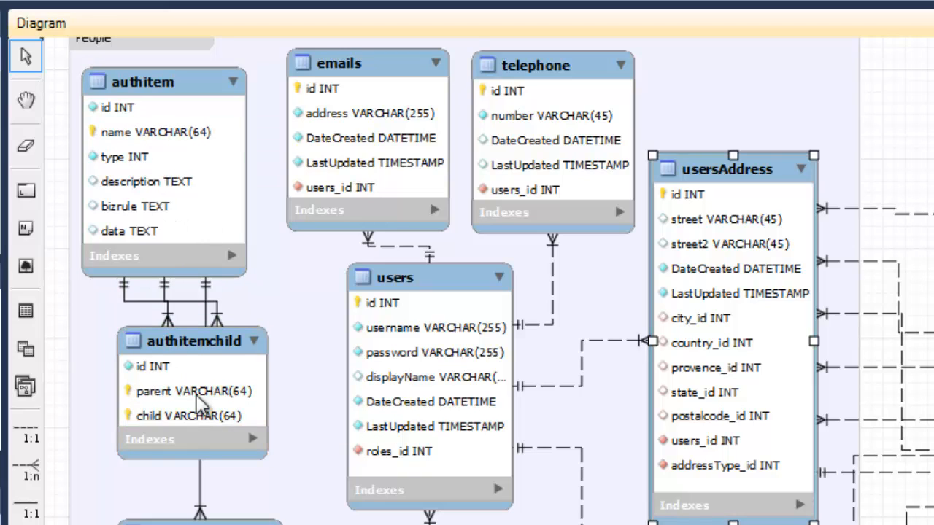
pyautogui.moveTo(150, 156)
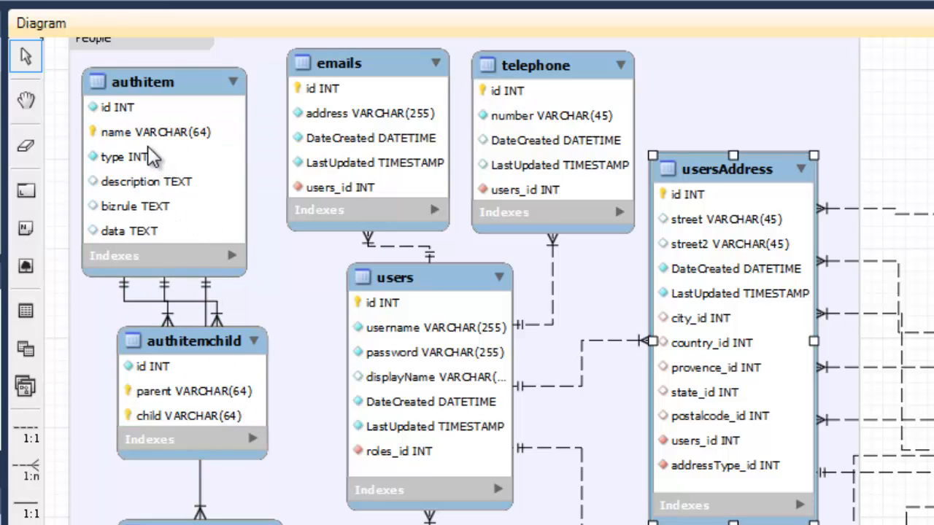
pyautogui.moveTo(168, 142)
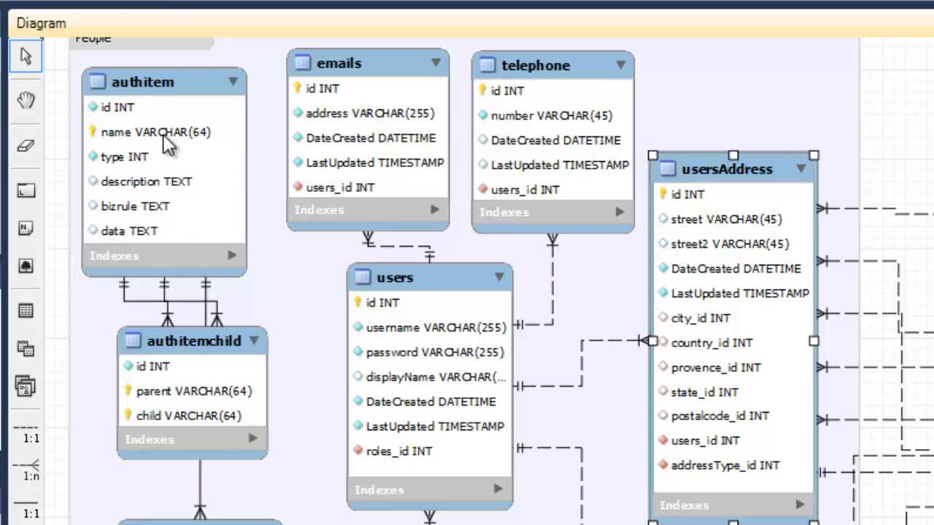
pyautogui.moveTo(252, 380)
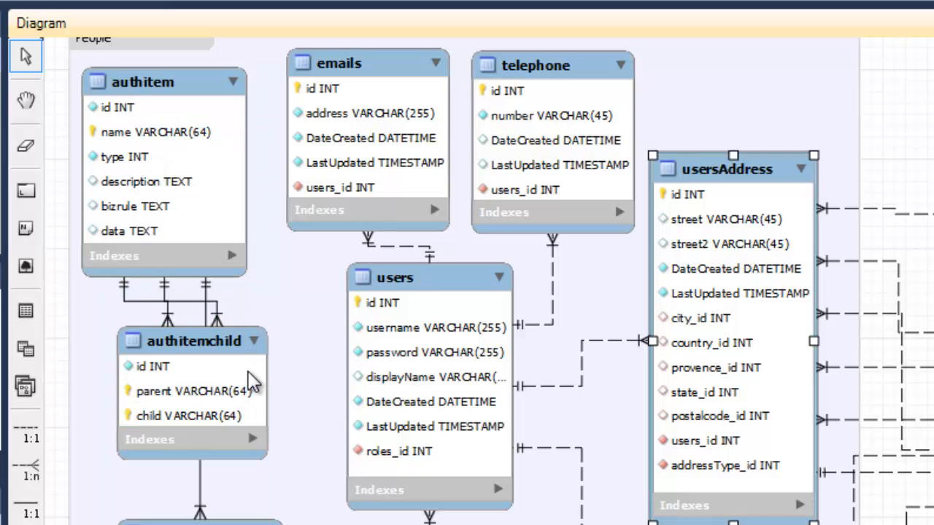
pyautogui.click(193, 341)
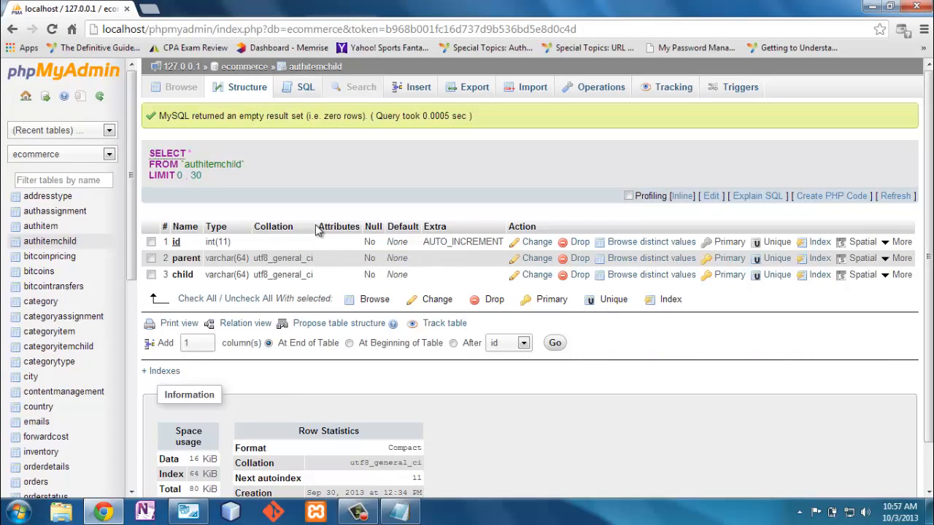
# Switch from phpMyAdmin to MySQL Workbench's Ecommerce EER diagram via the taskbar
pyautogui.click(187, 511)
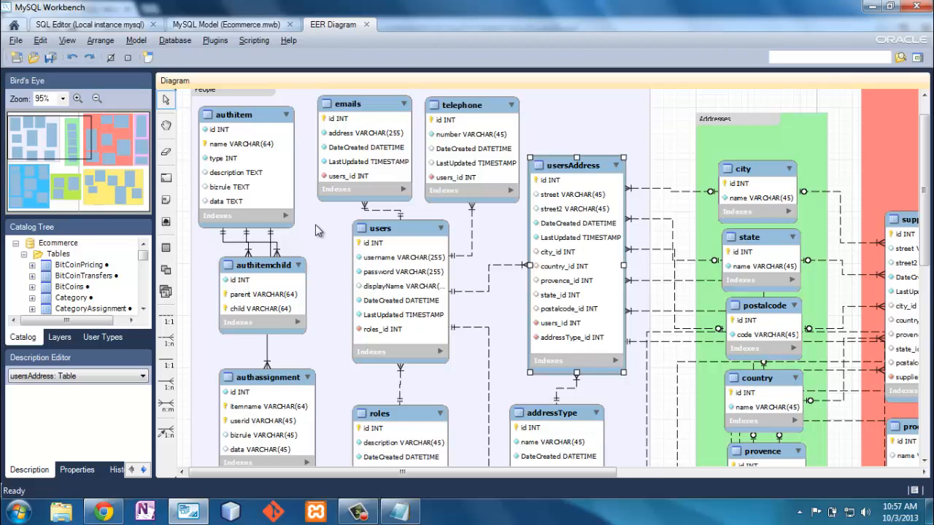
pyautogui.moveTo(317, 232)
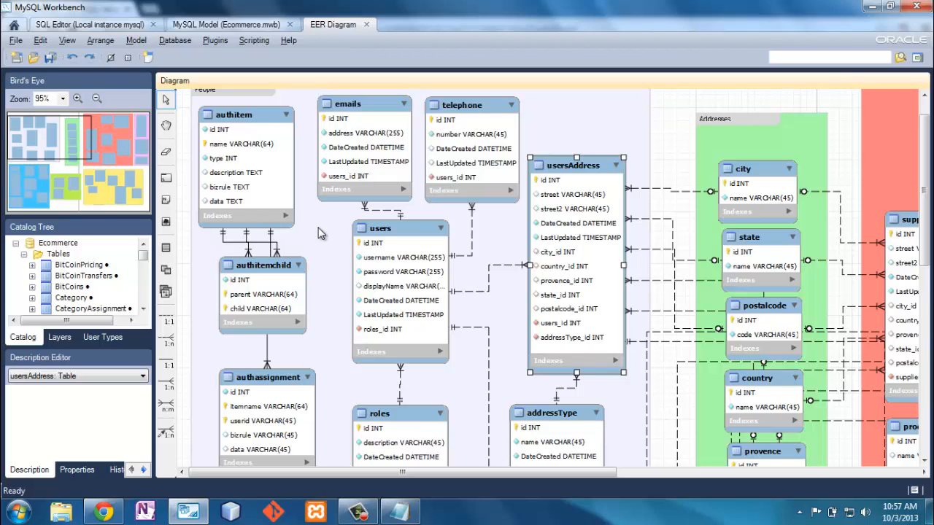
pyautogui.moveTo(25, 34)
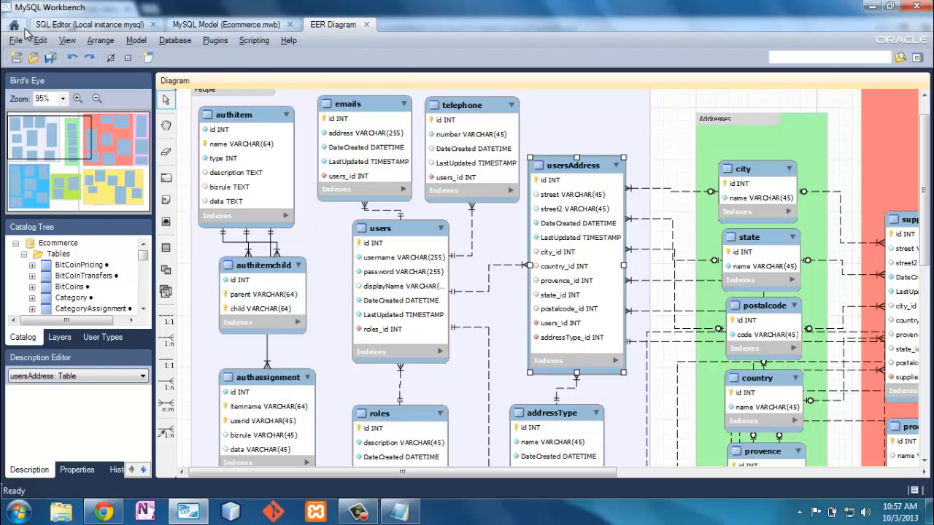
pyautogui.moveTo(24, 35)
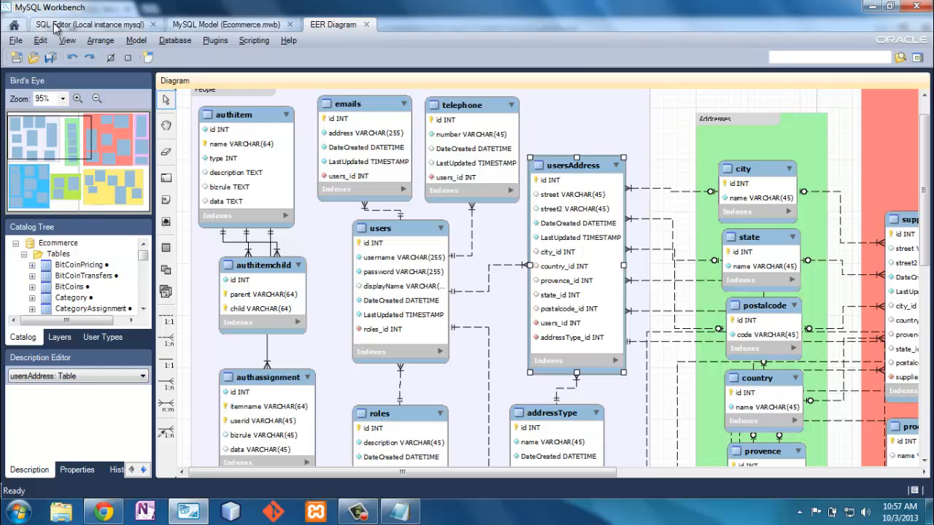
# Return to the 'SQL Editor (Local instance mysql)' tab with the KEY_COLUMN_USAGE results
pyautogui.click(91, 24)
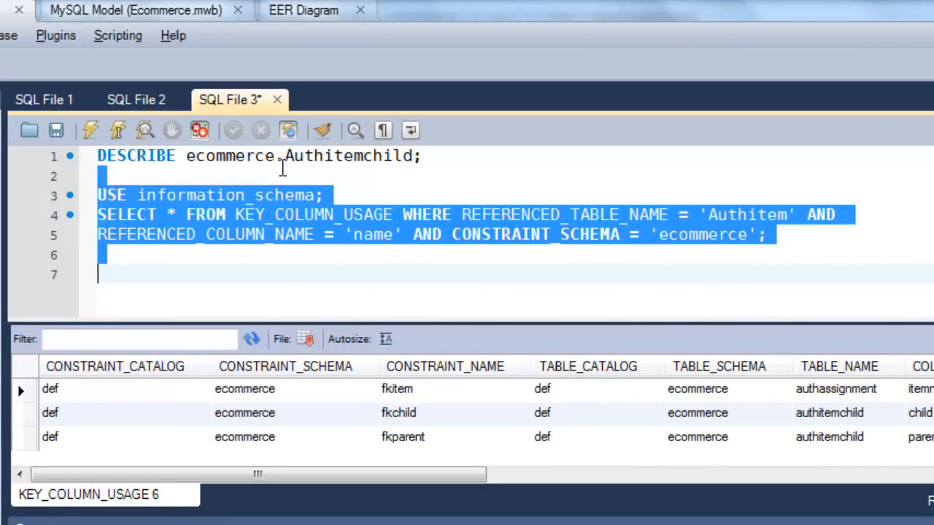
# Delete the key-usage query and type SELECT * FROM users; in its place
pyautogui.press('Delete')
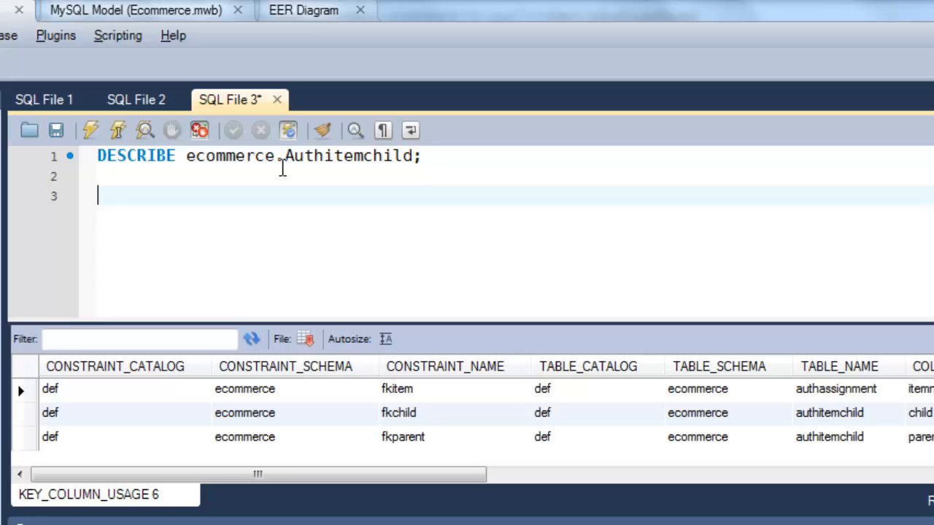
pyautogui.write('S')
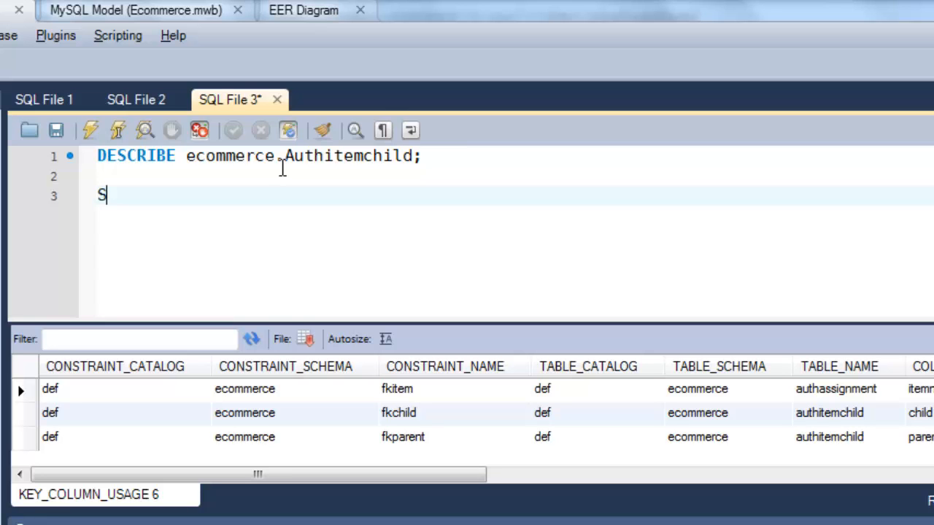
pyautogui.write('ELECT *')
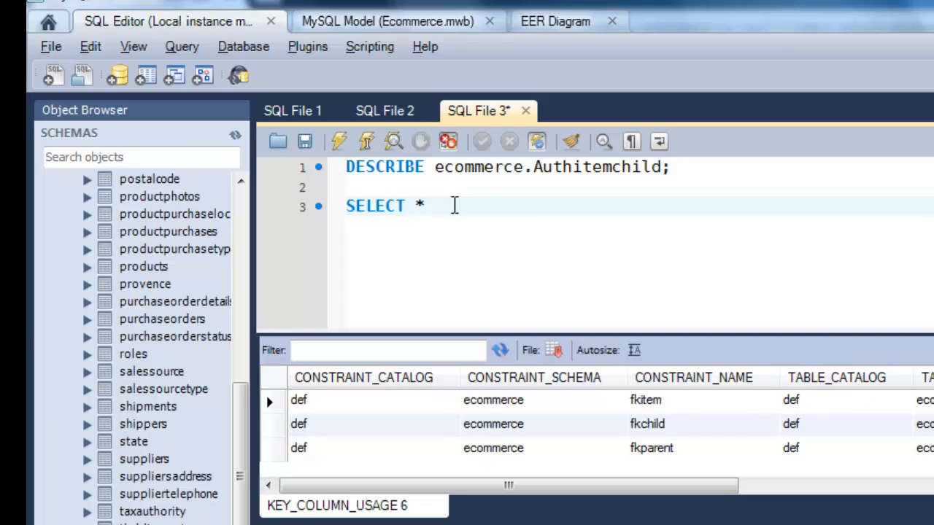
pyautogui.write('" "')
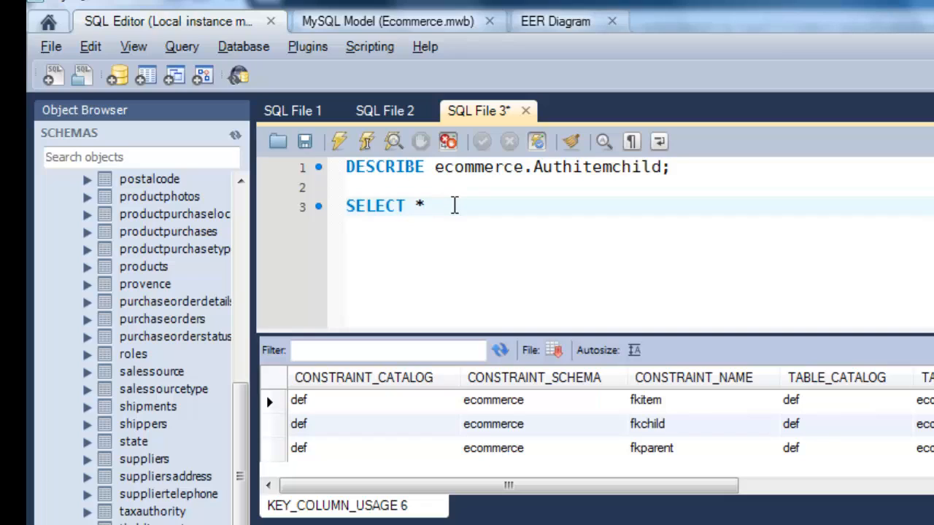
pyautogui.write('FROM')
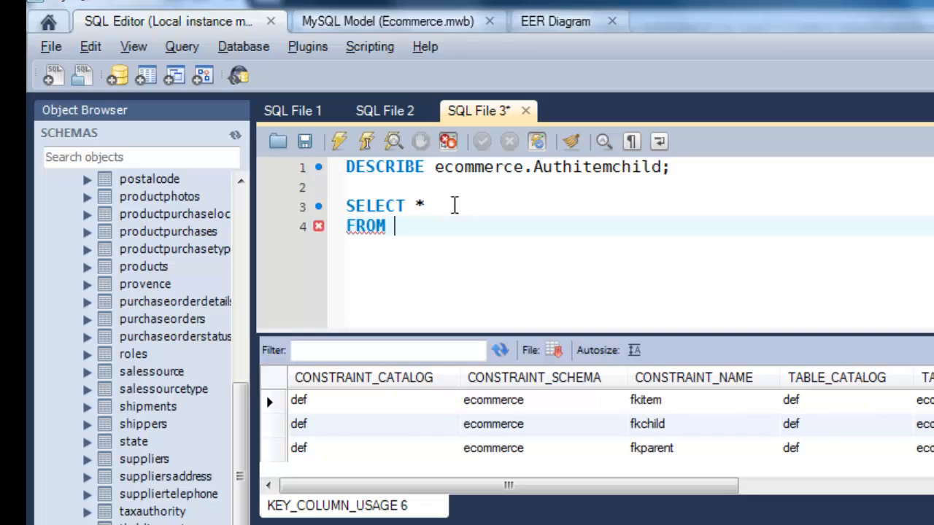
pyautogui.write('users;')
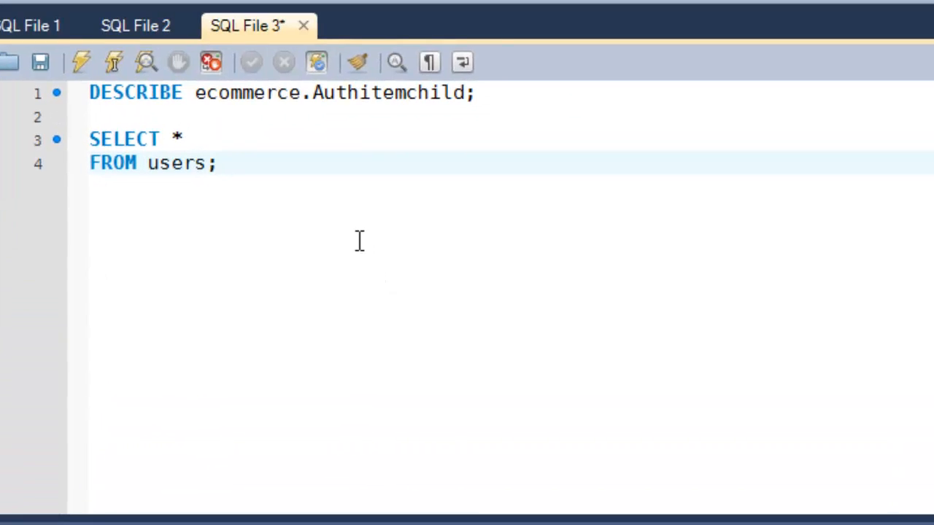
# Select the SELECT * FROM users statement and execute it to list the two user rows
pyautogui.click(218, 163)
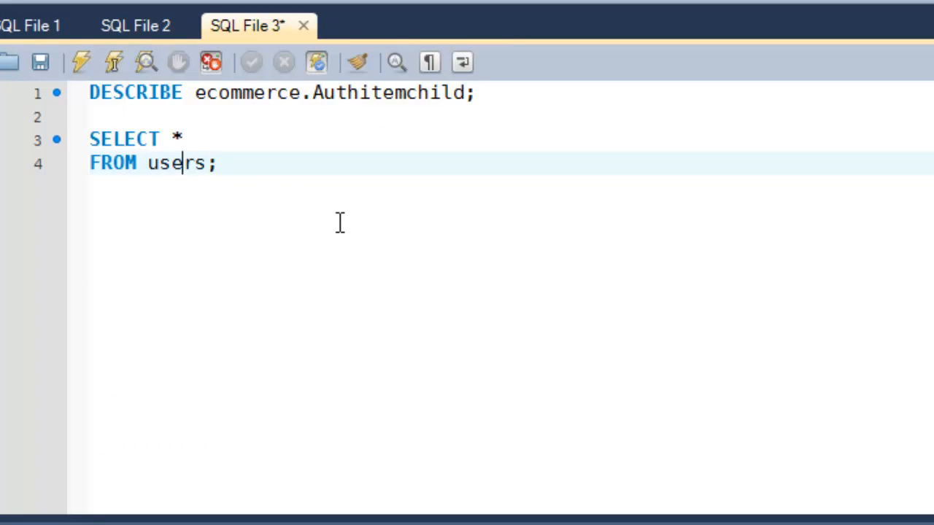
pyautogui.write('ec')
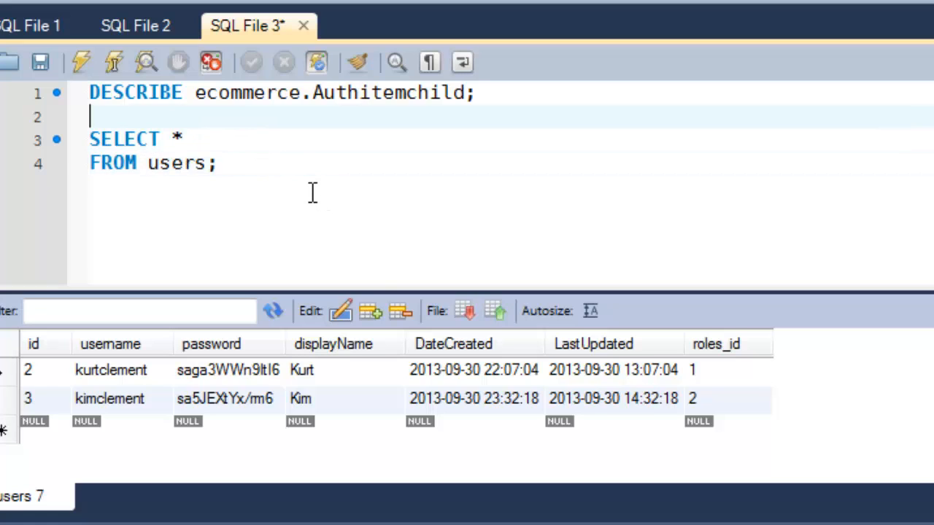
# Type 'use ecommerce;' above the users query, then view the users table in the EER Diagram
pyautogui.write('use')
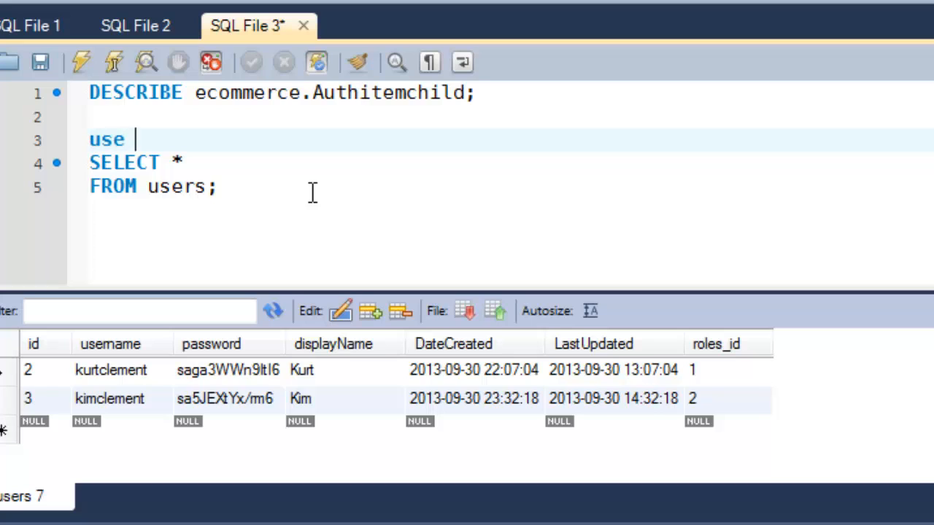
pyautogui.write('ecomme')
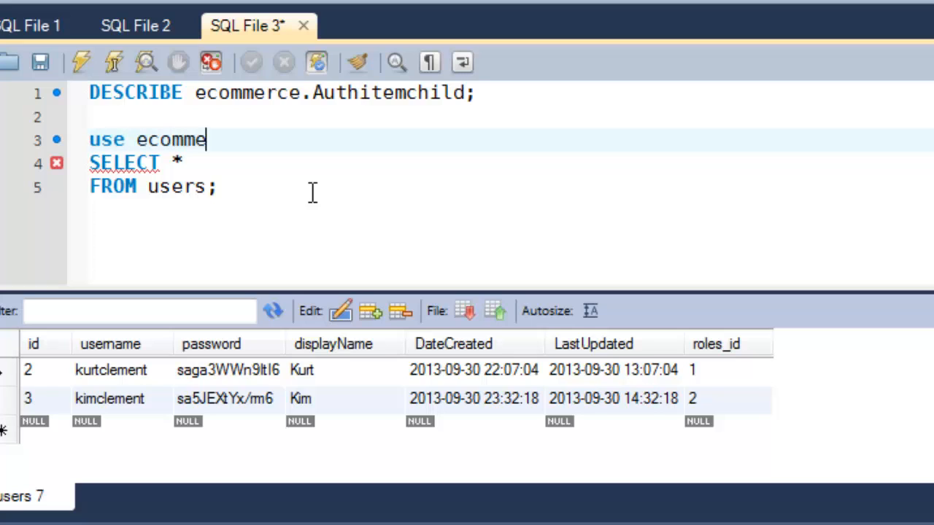
pyautogui.write('rce;')
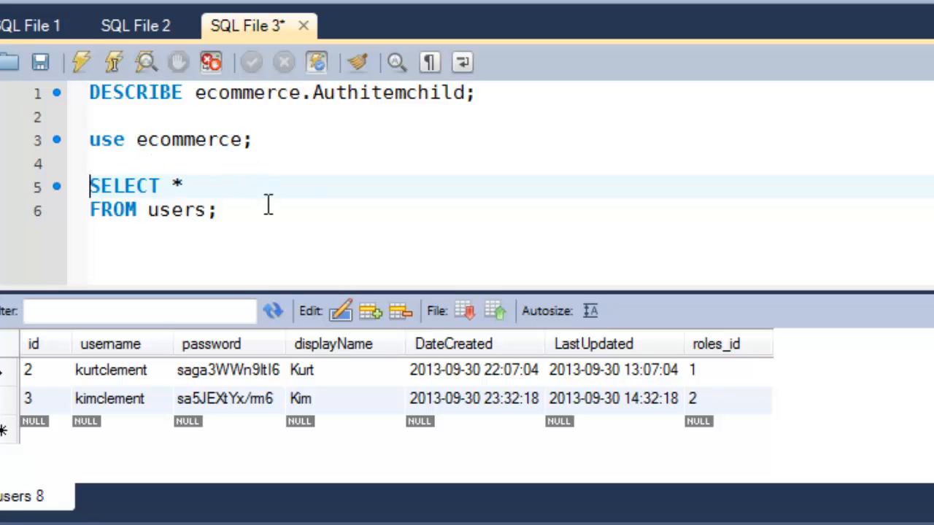
pyautogui.moveTo(181, 262)
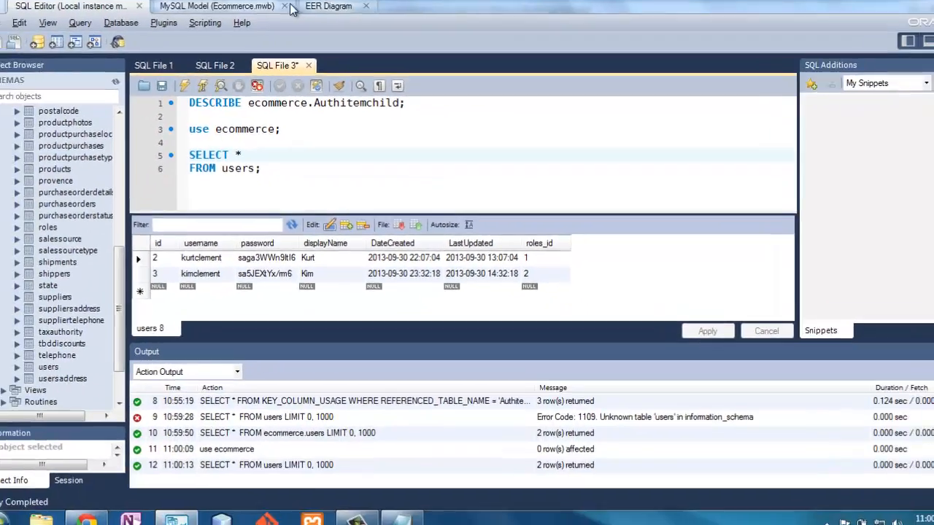
pyautogui.click(327, 6)
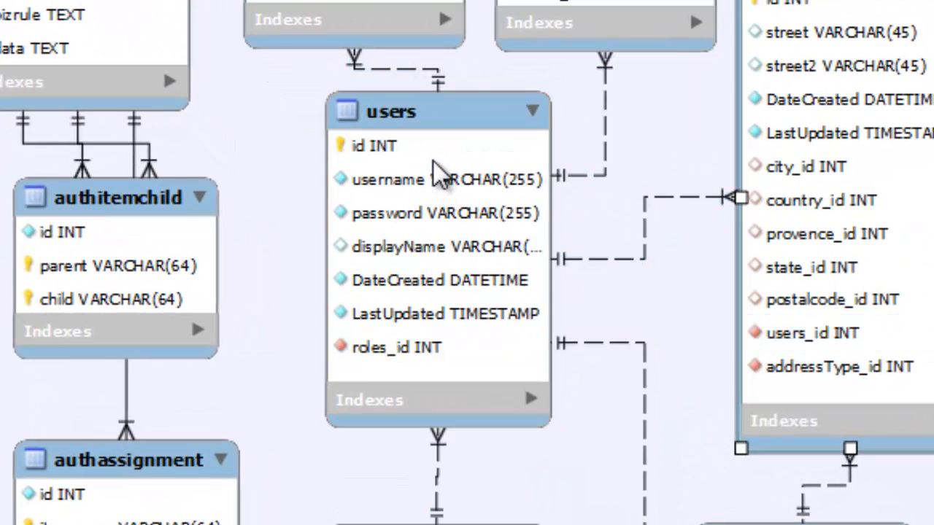
pyautogui.moveTo(376, 368)
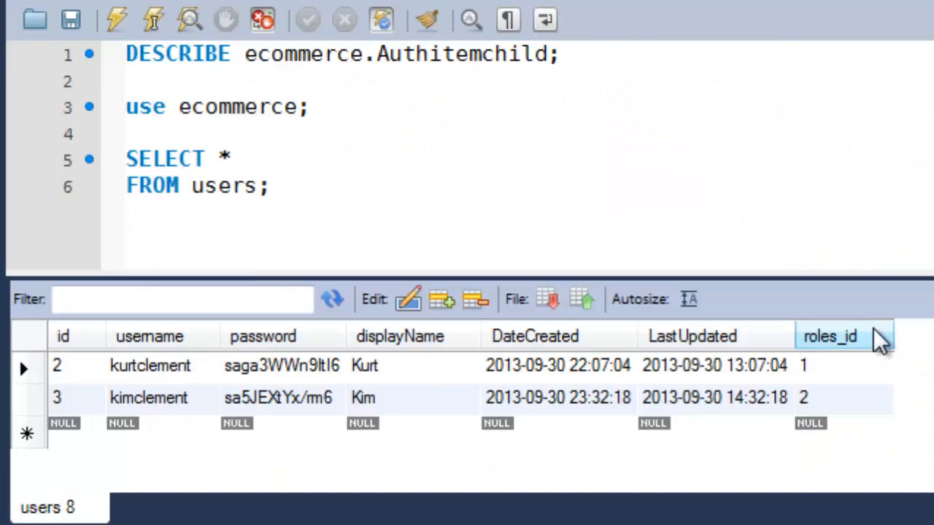
pyautogui.moveTo(62, 369)
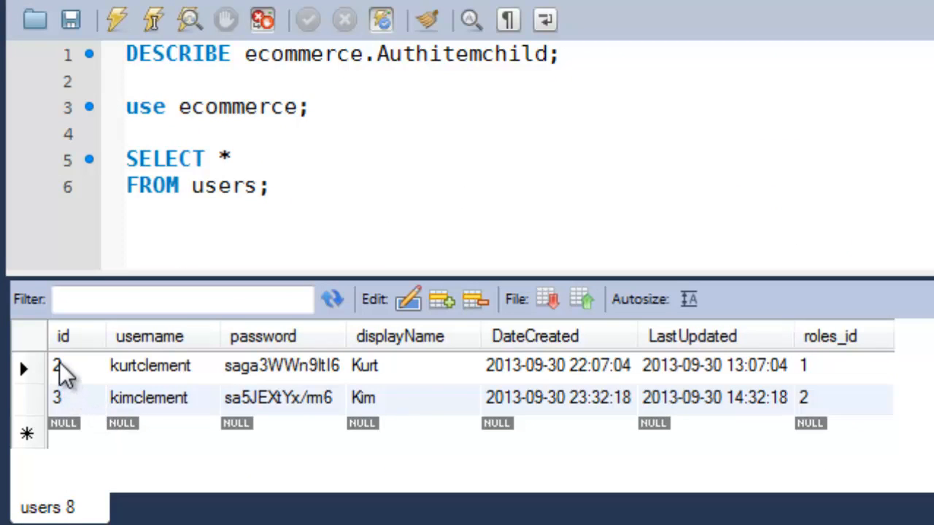
pyautogui.moveTo(70, 400)
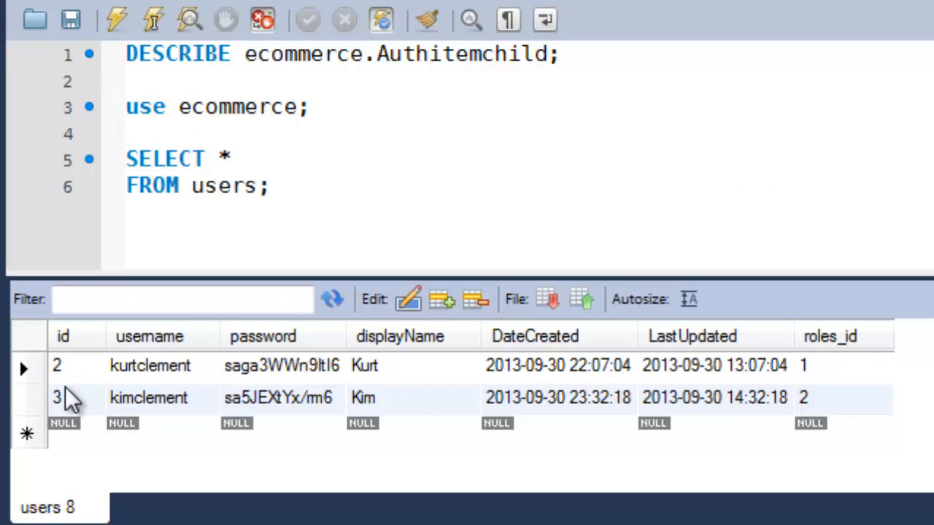
pyautogui.moveTo(178, 379)
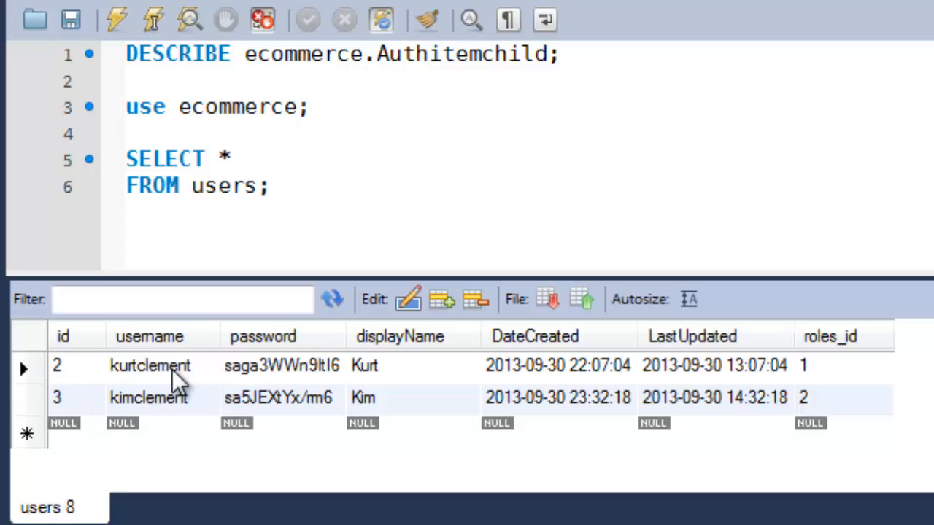
pyautogui.moveTo(328, 369)
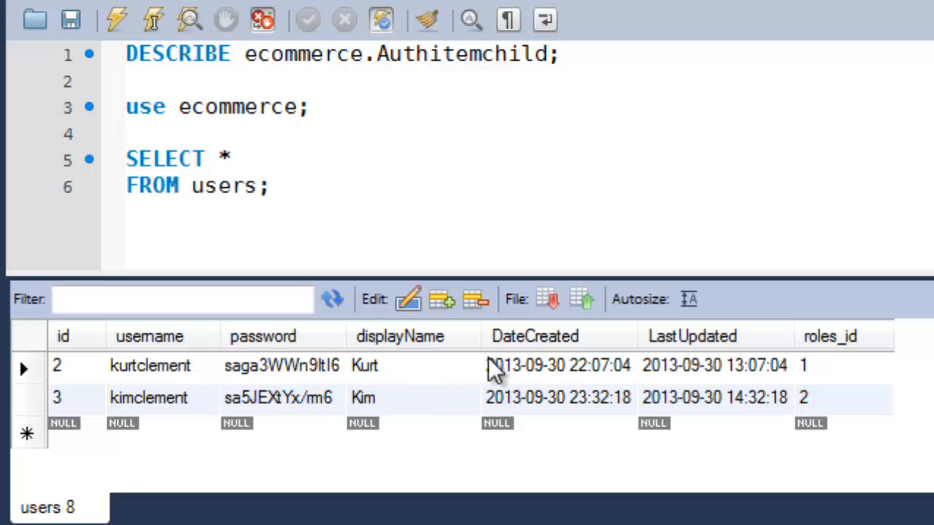
pyautogui.moveTo(752, 383)
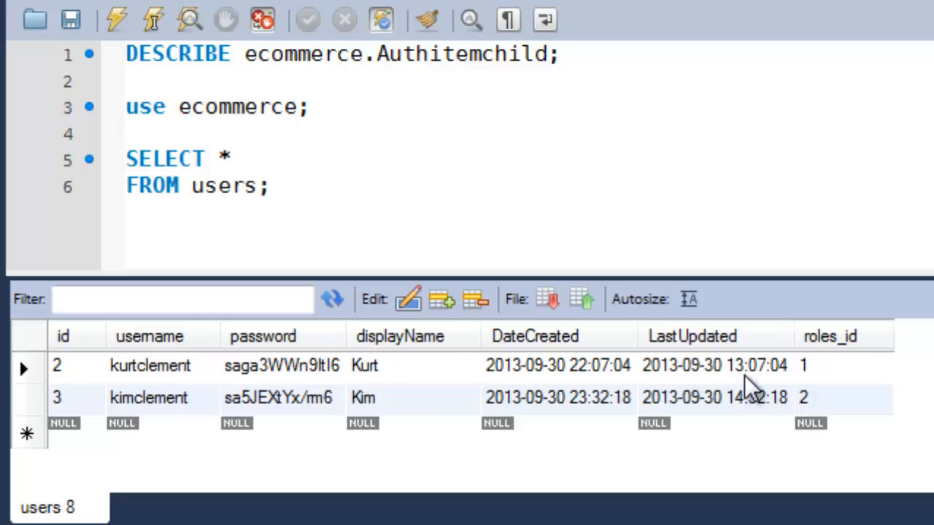
pyautogui.moveTo(843, 376)
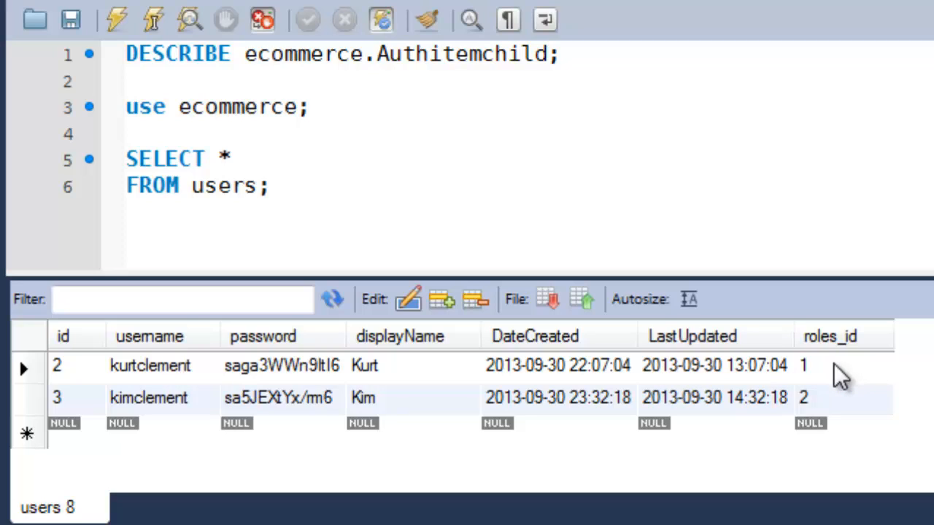
pyautogui.moveTo(842, 372)
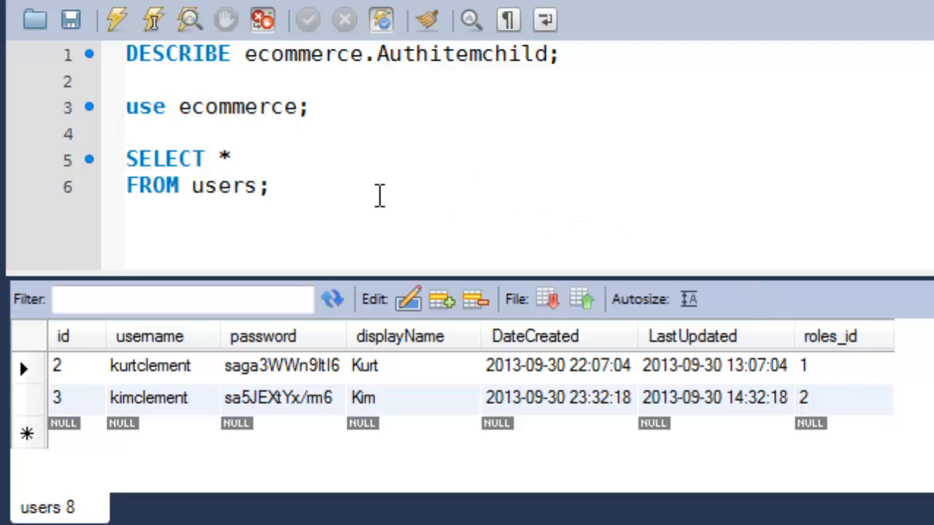
pyautogui.click(273, 186)
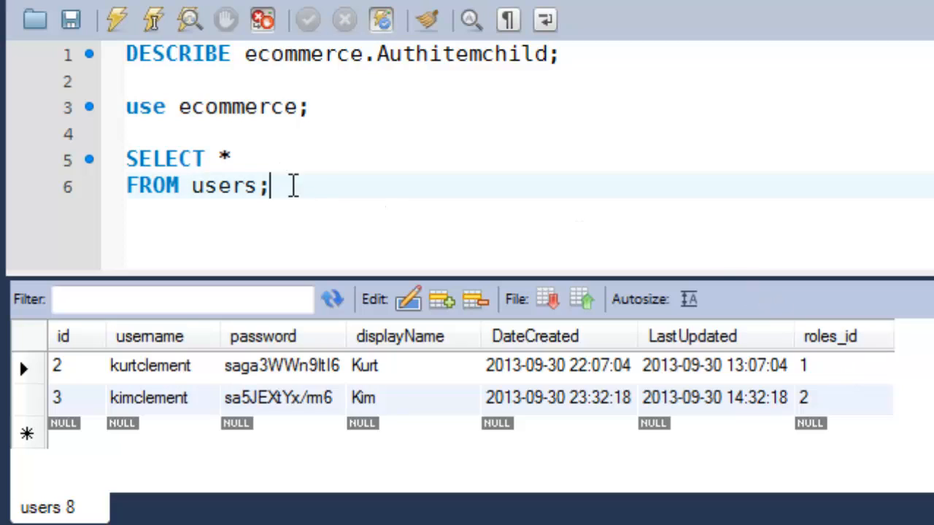
pyautogui.moveTo(385, 218)
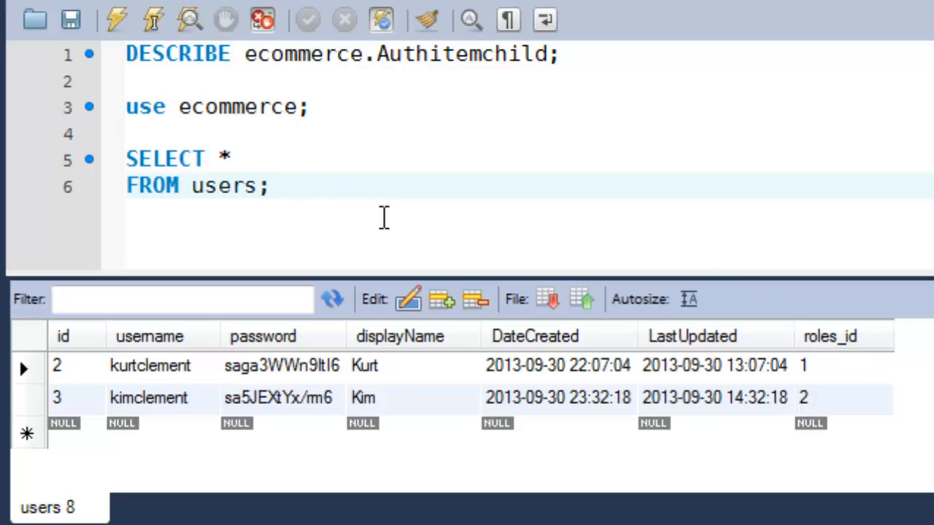